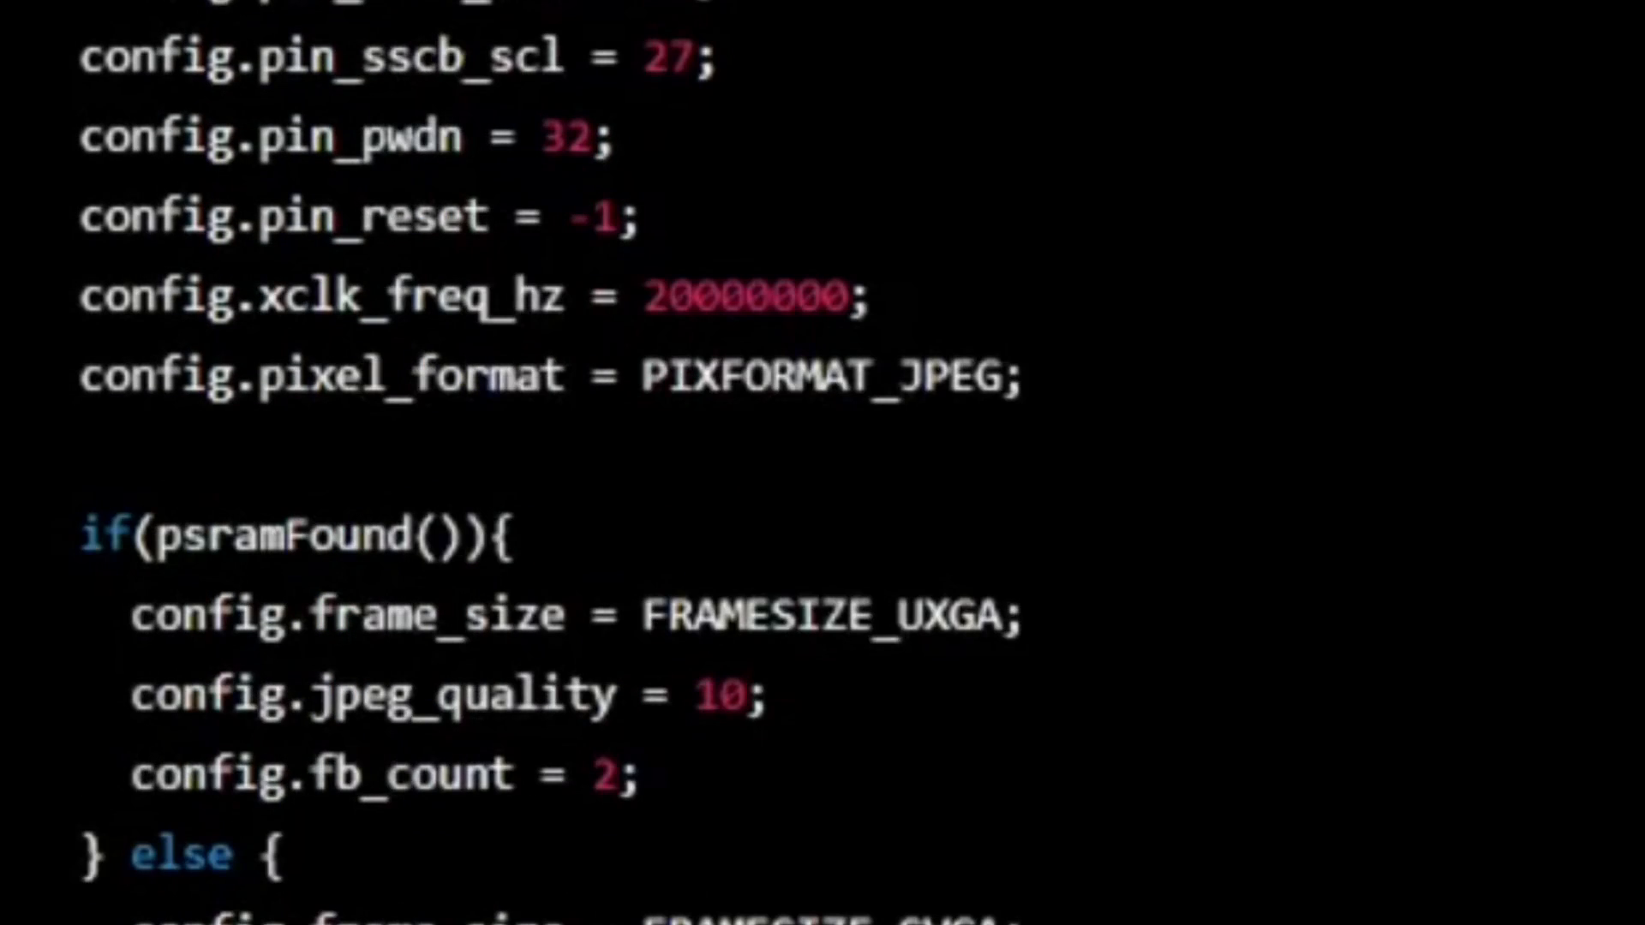
# - Read down through the first sketch's loop() code to its closing braces
pyautogui.scroll(-3)
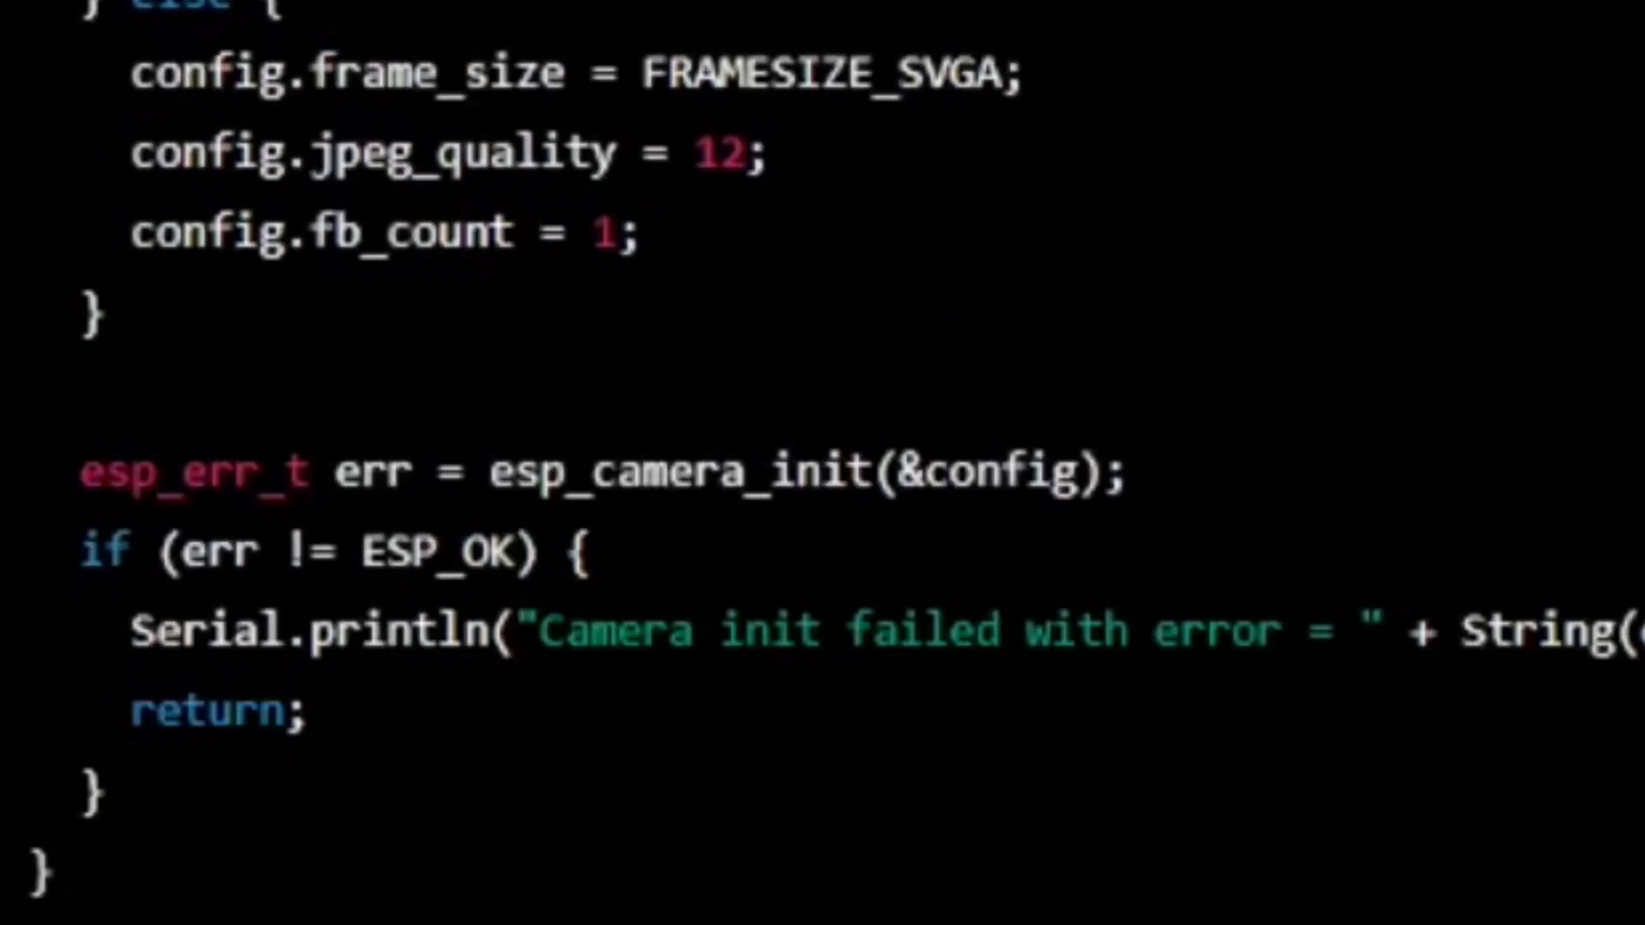
pyautogui.scroll(-3)
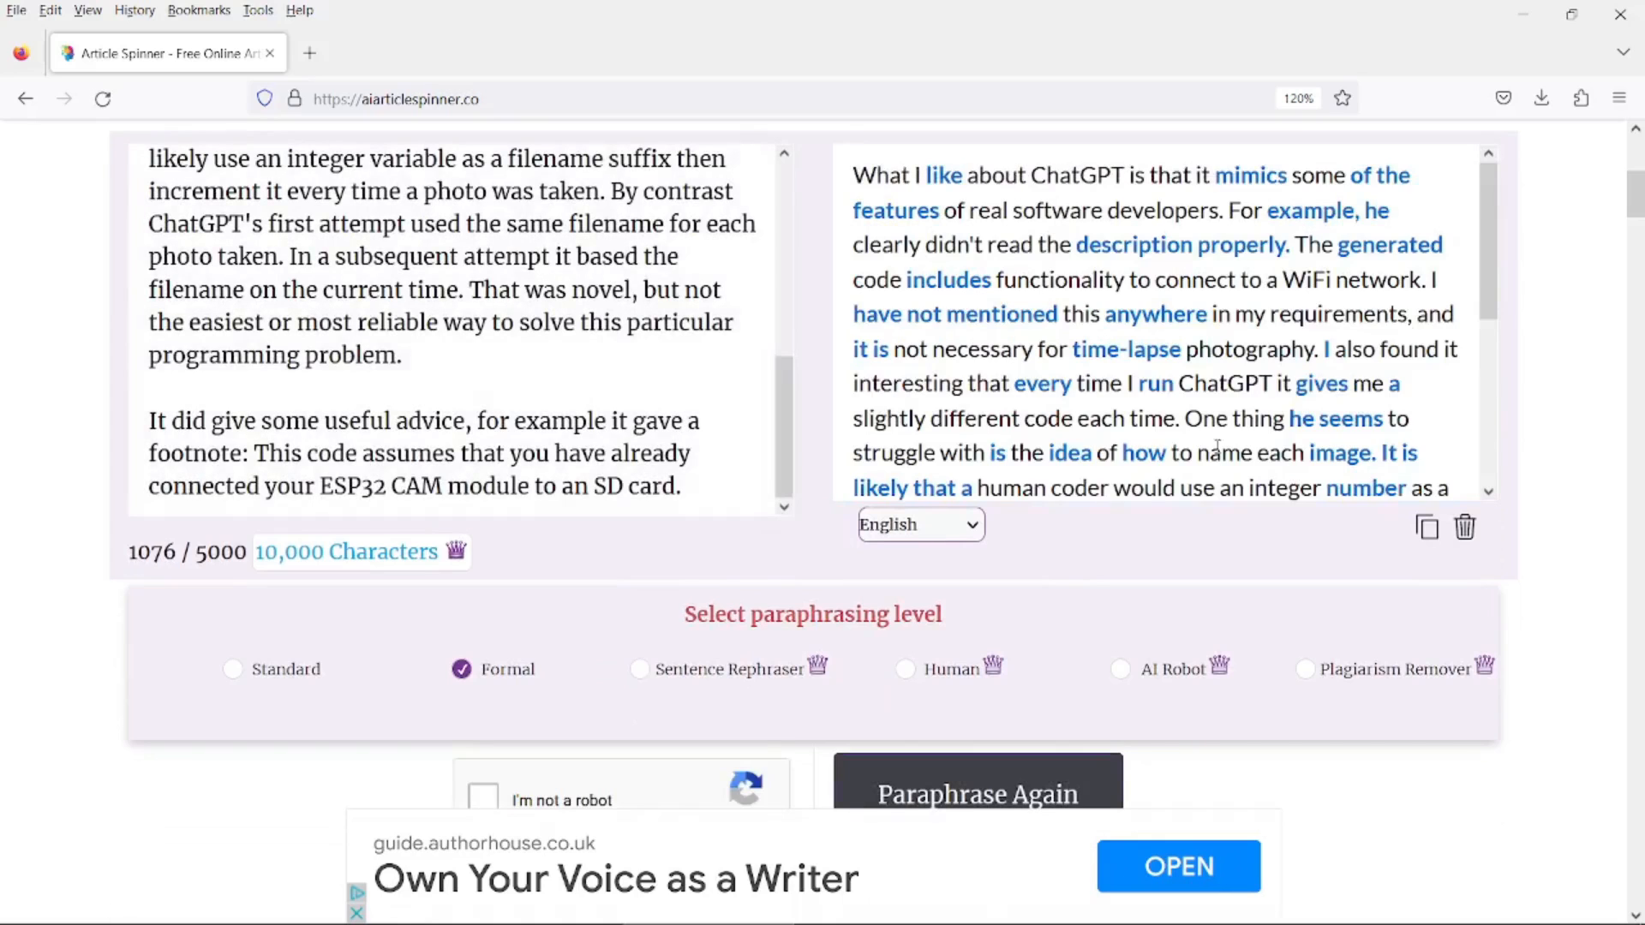
pyautogui.moveTo(996, 397)
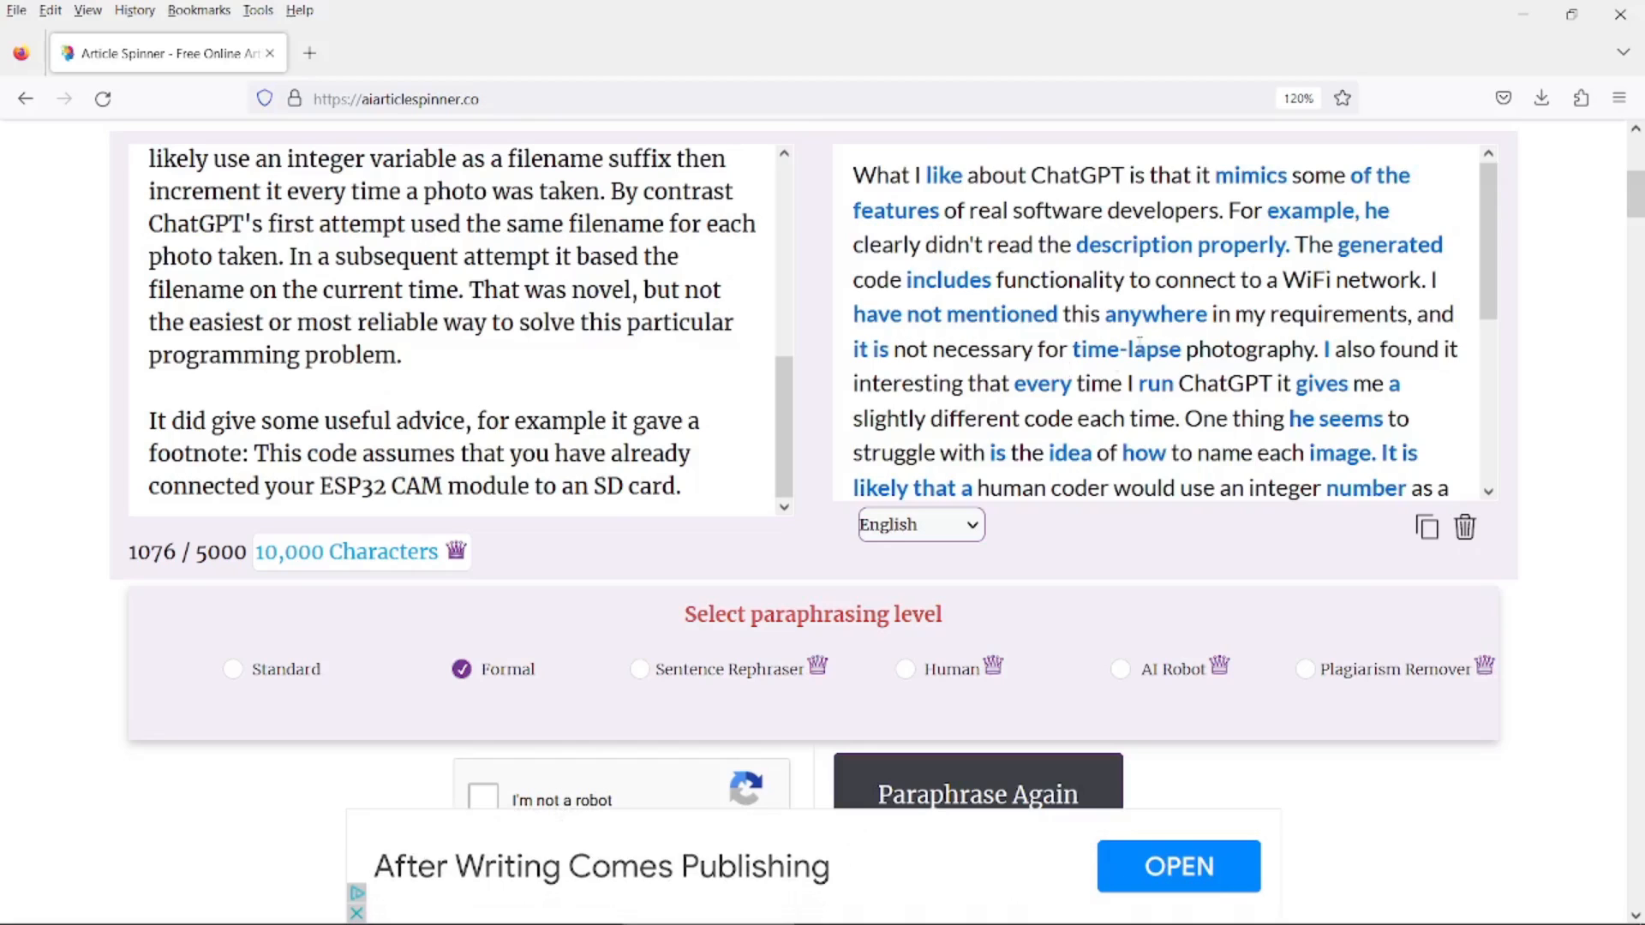
pyautogui.scroll(-3)
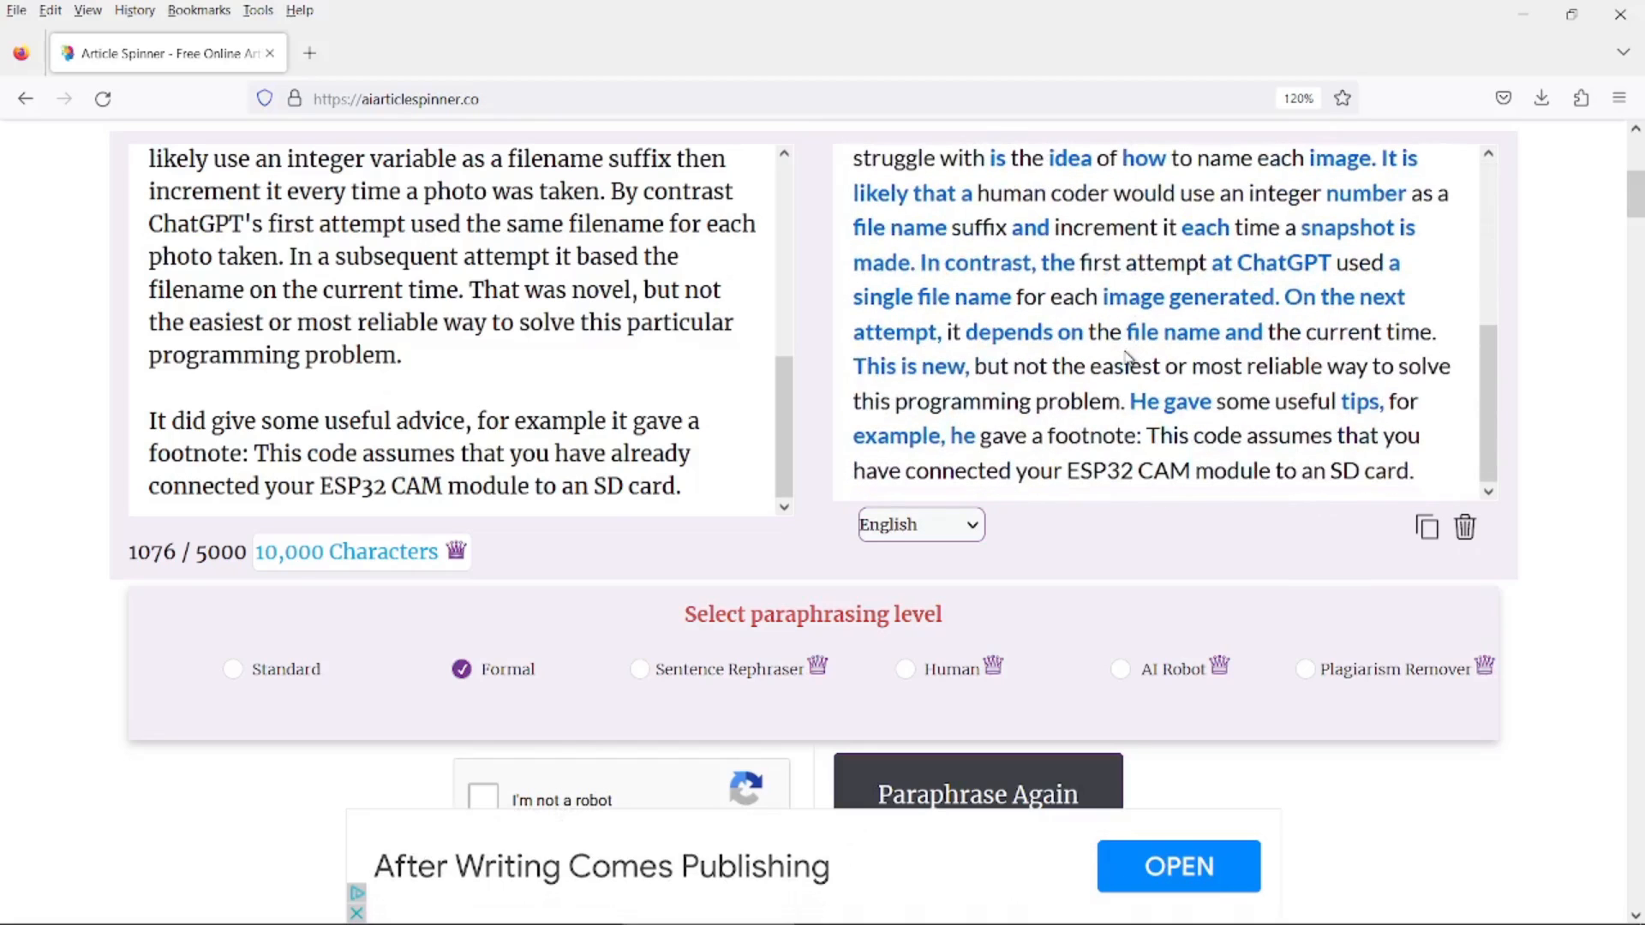
pyautogui.moveTo(1058, 505)
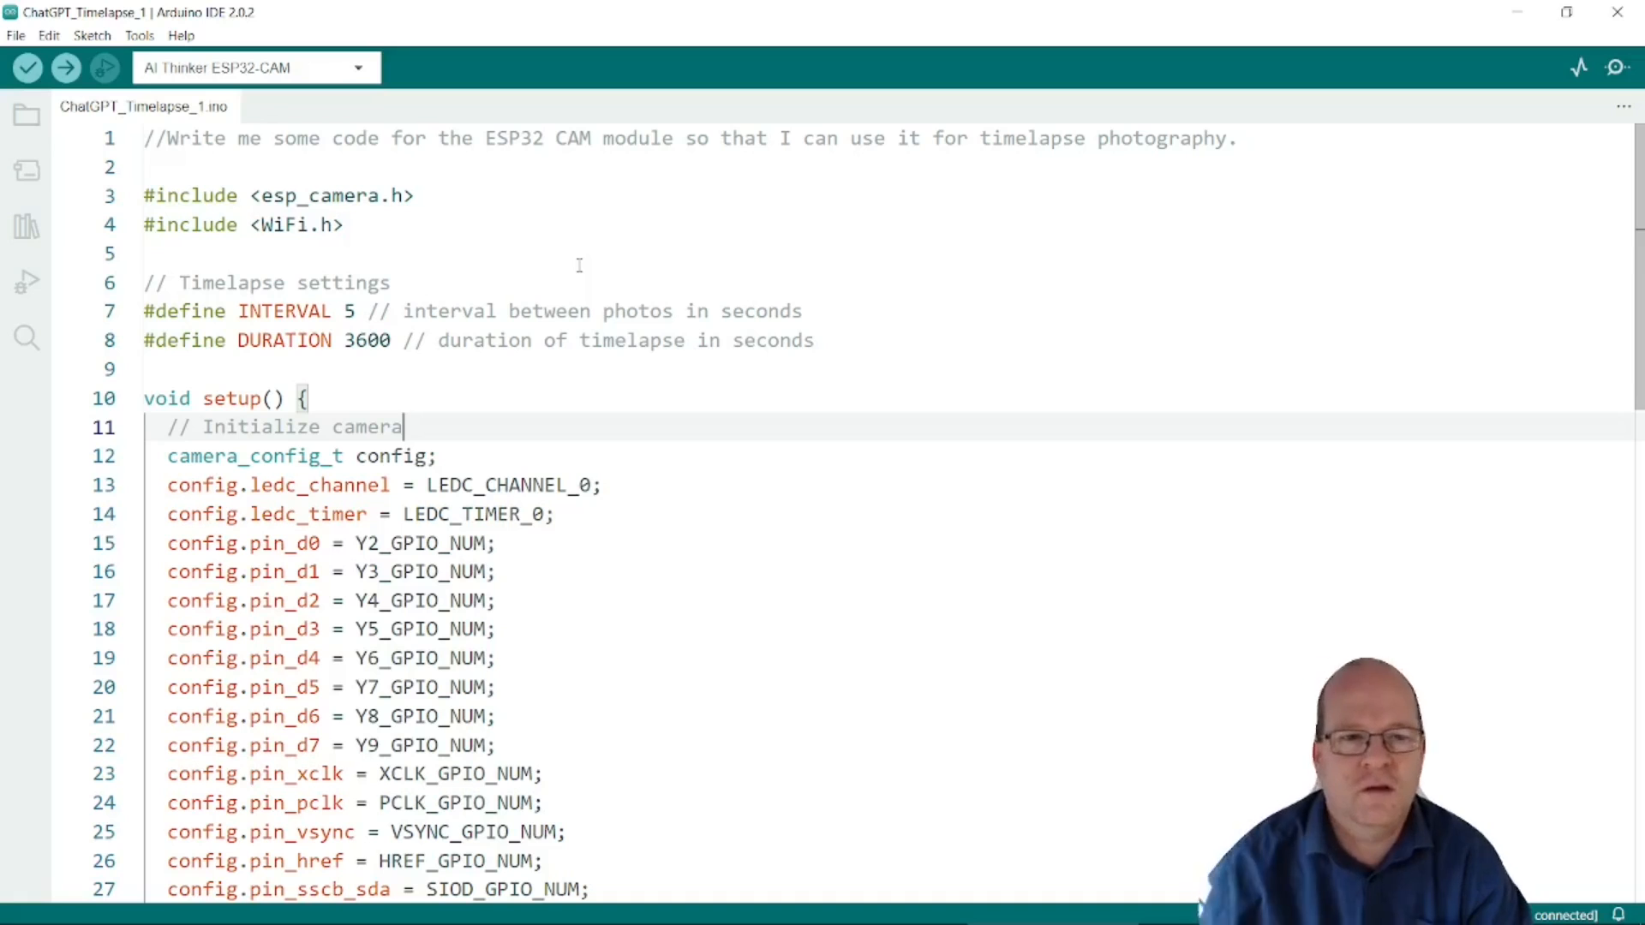
pyautogui.moveTo(342, 364)
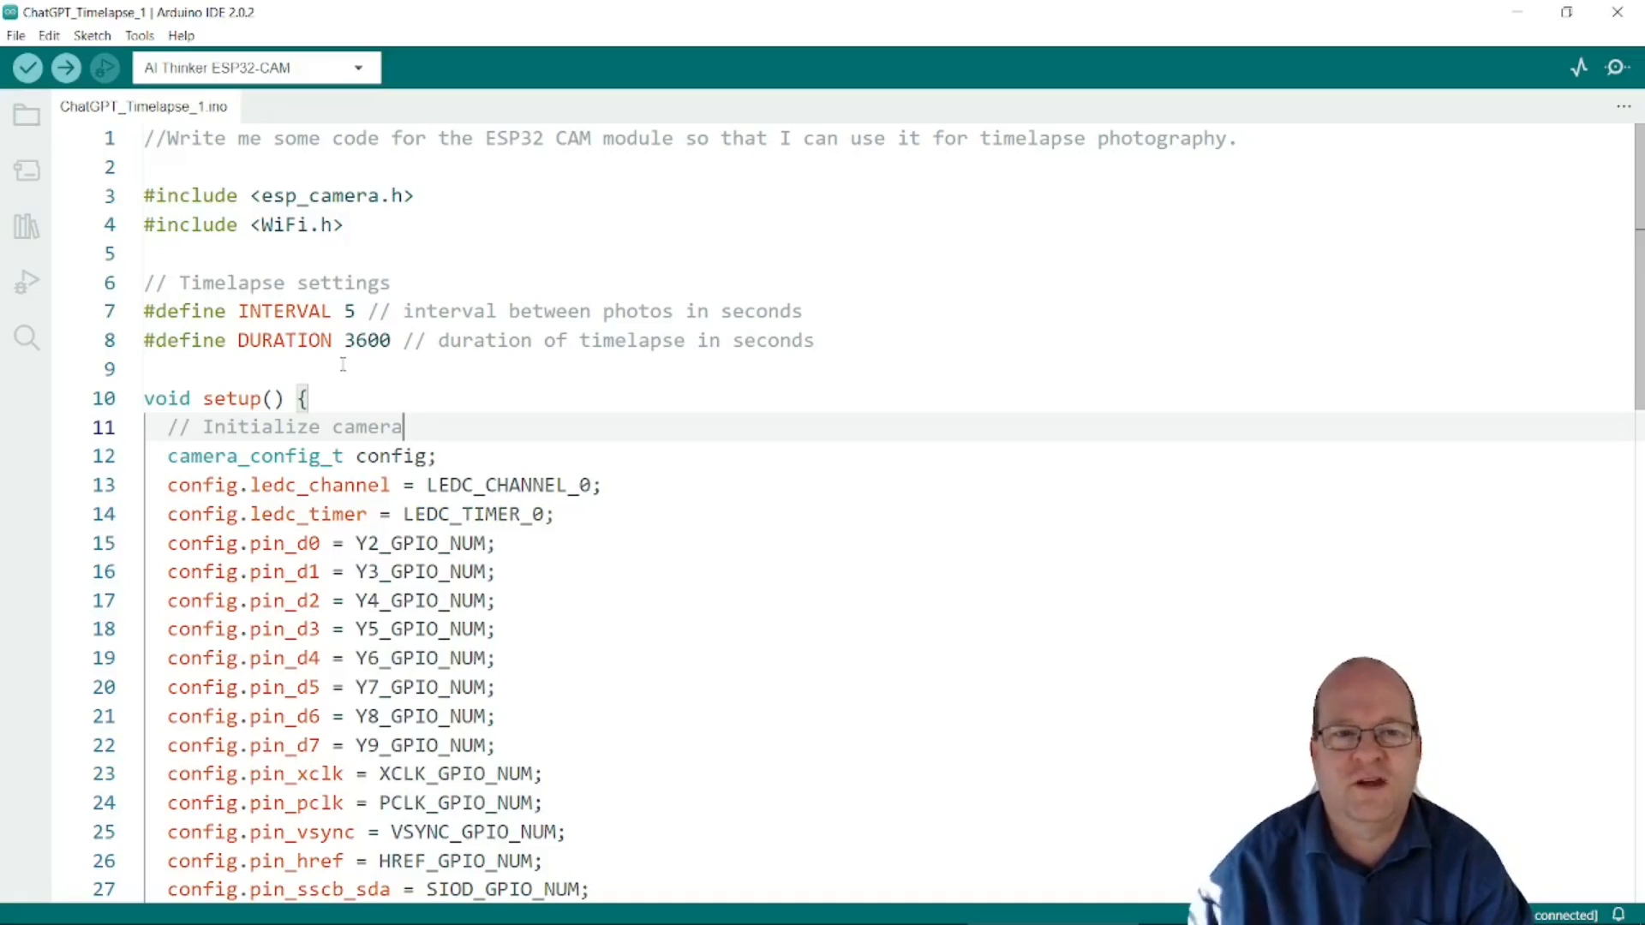
pyautogui.scroll(-3)
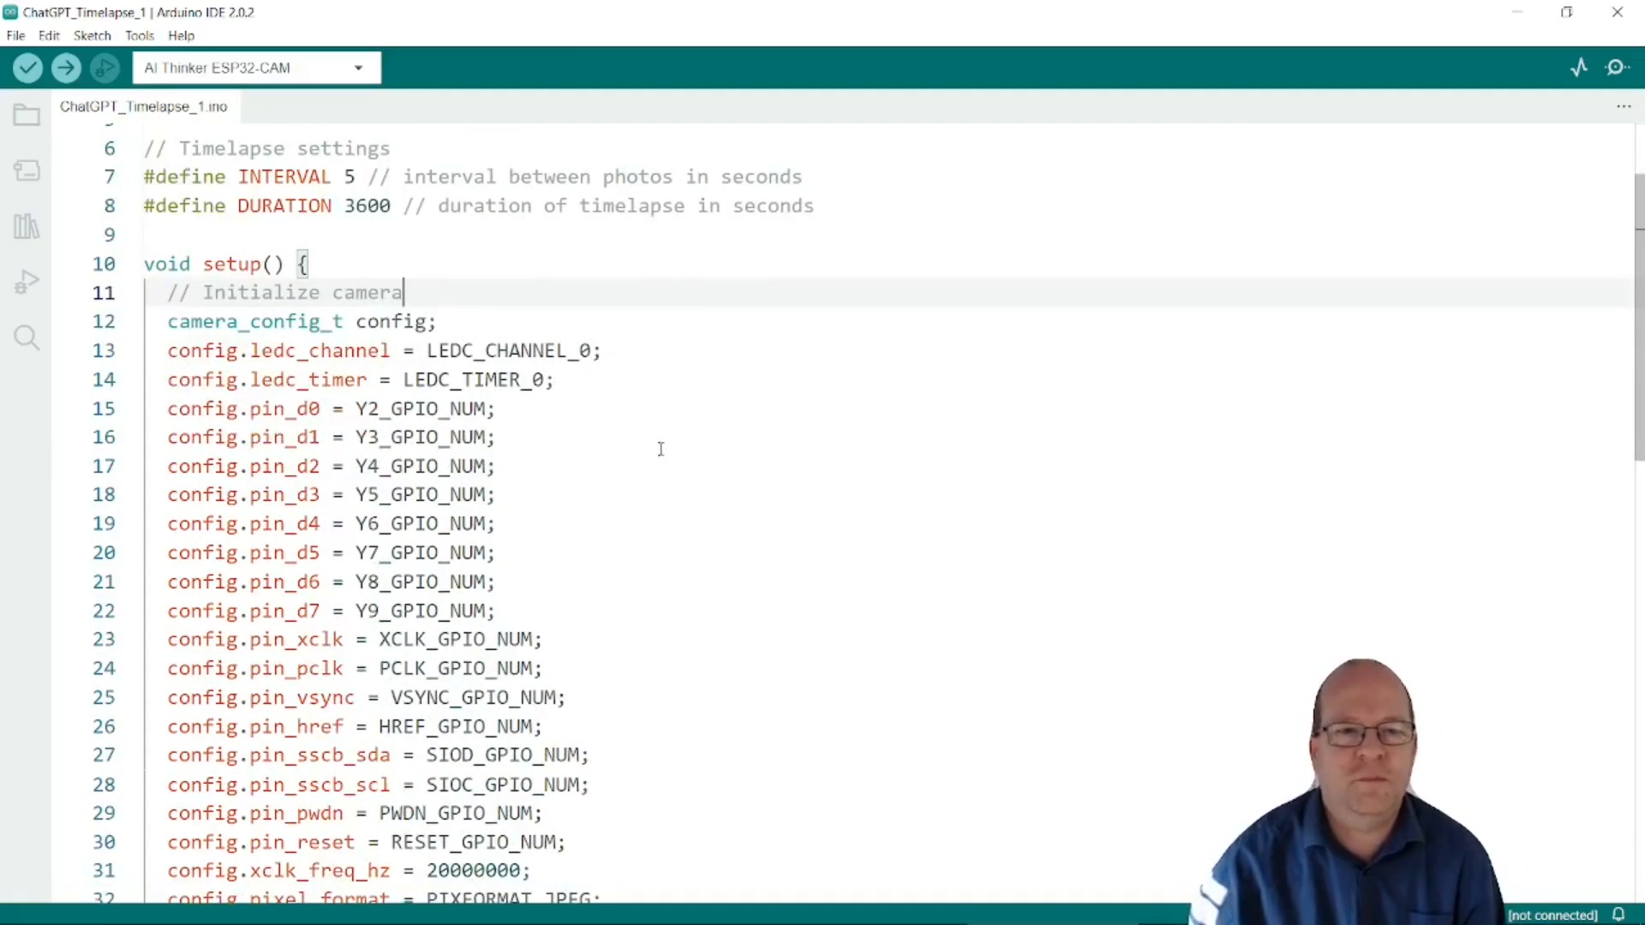
pyautogui.scroll(-3)
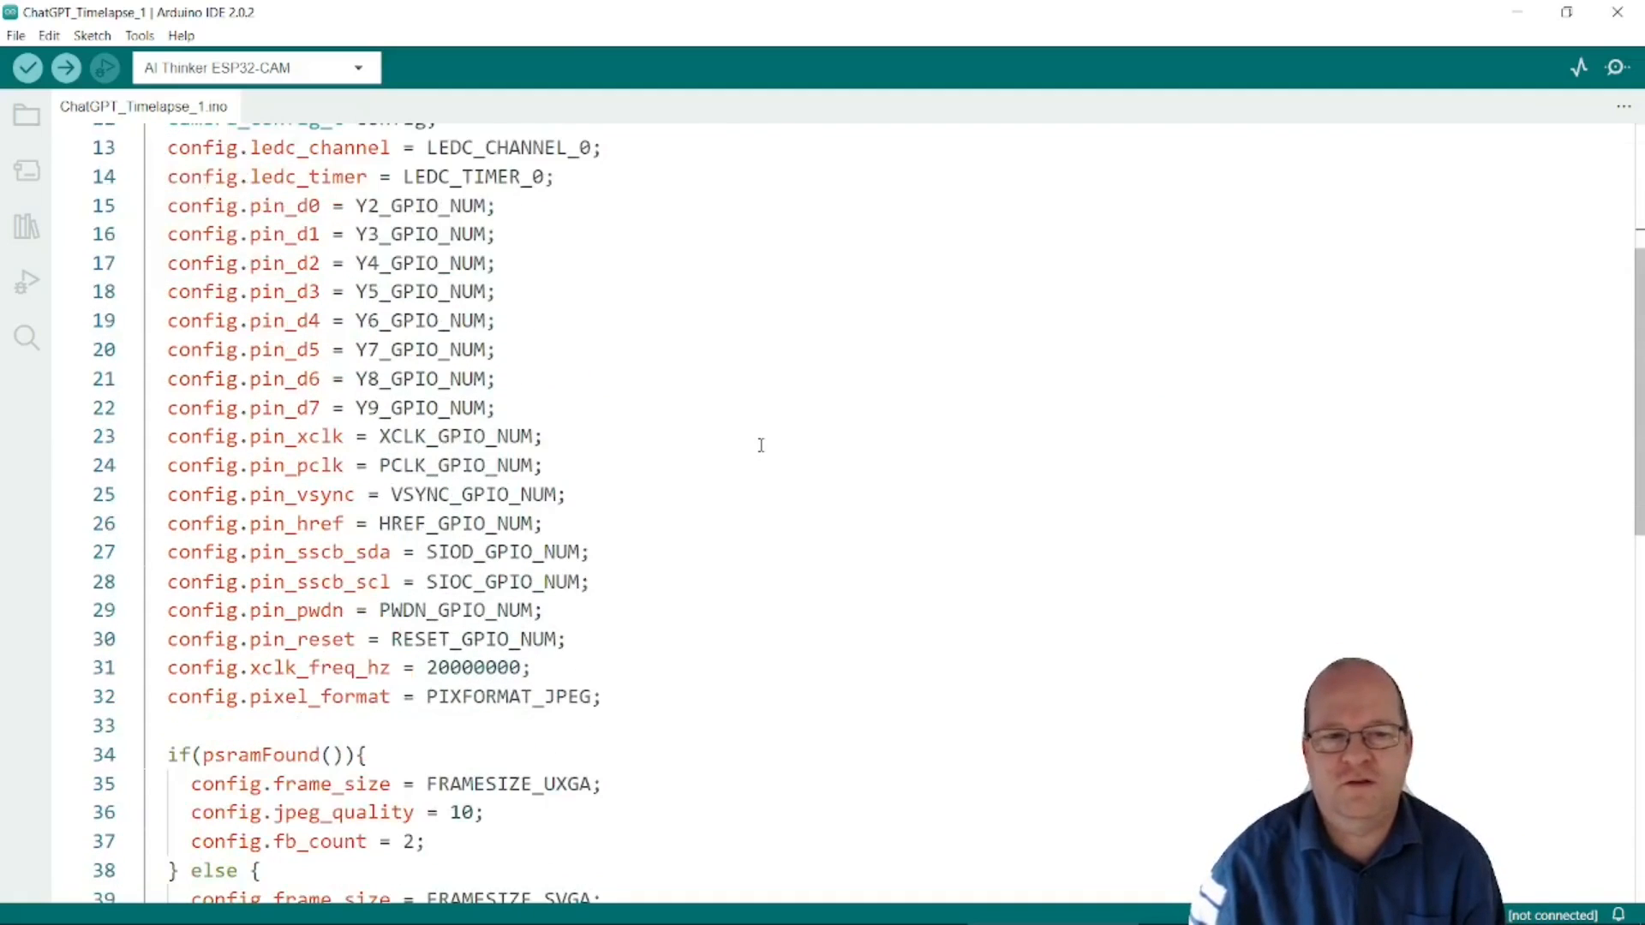
pyautogui.scroll(-3)
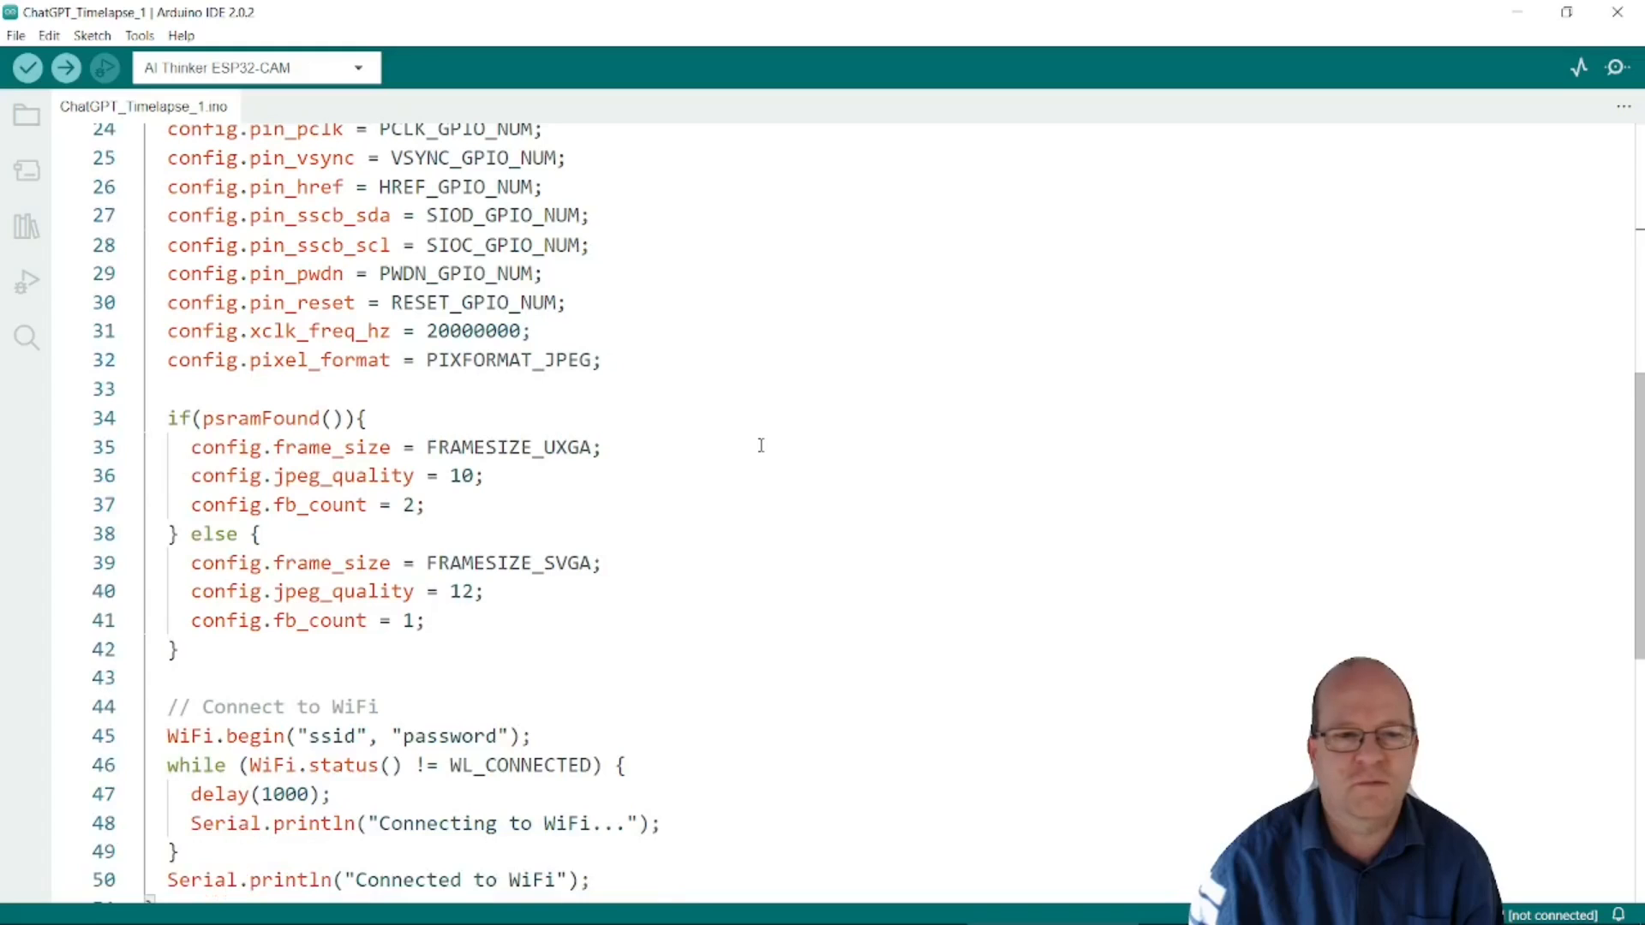
pyautogui.scroll(-3)
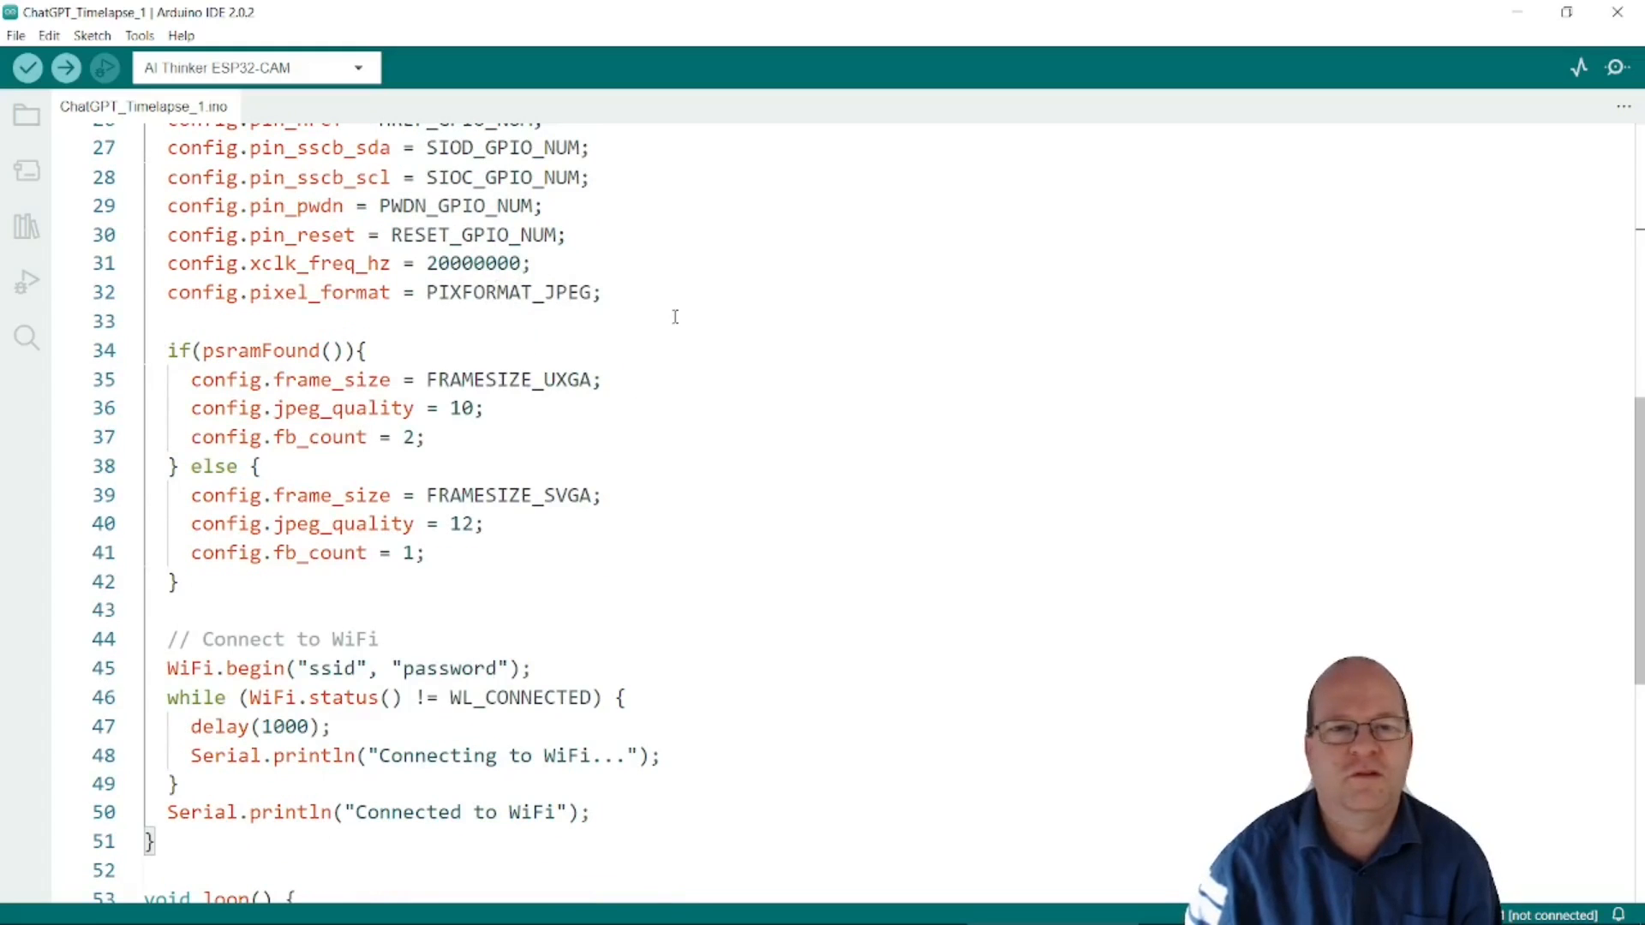
pyautogui.scroll(-3)
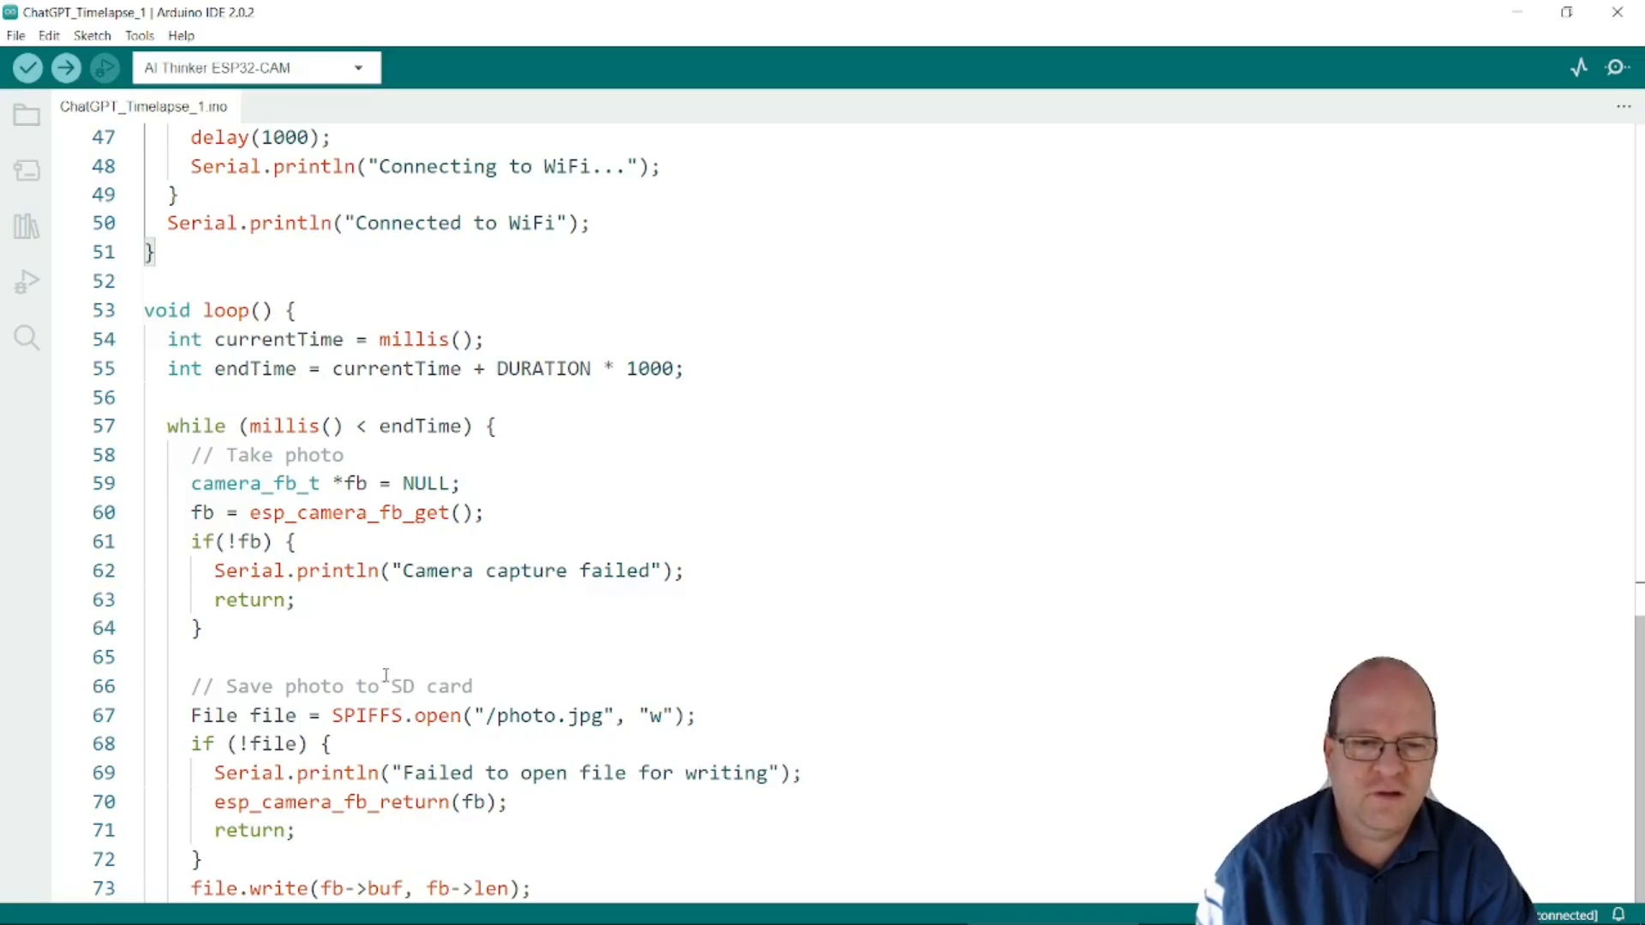
# - Highlight SPIFFS in the file-open line, then bring up the Sketch menu commands
pyautogui.doubleClick(368, 715)
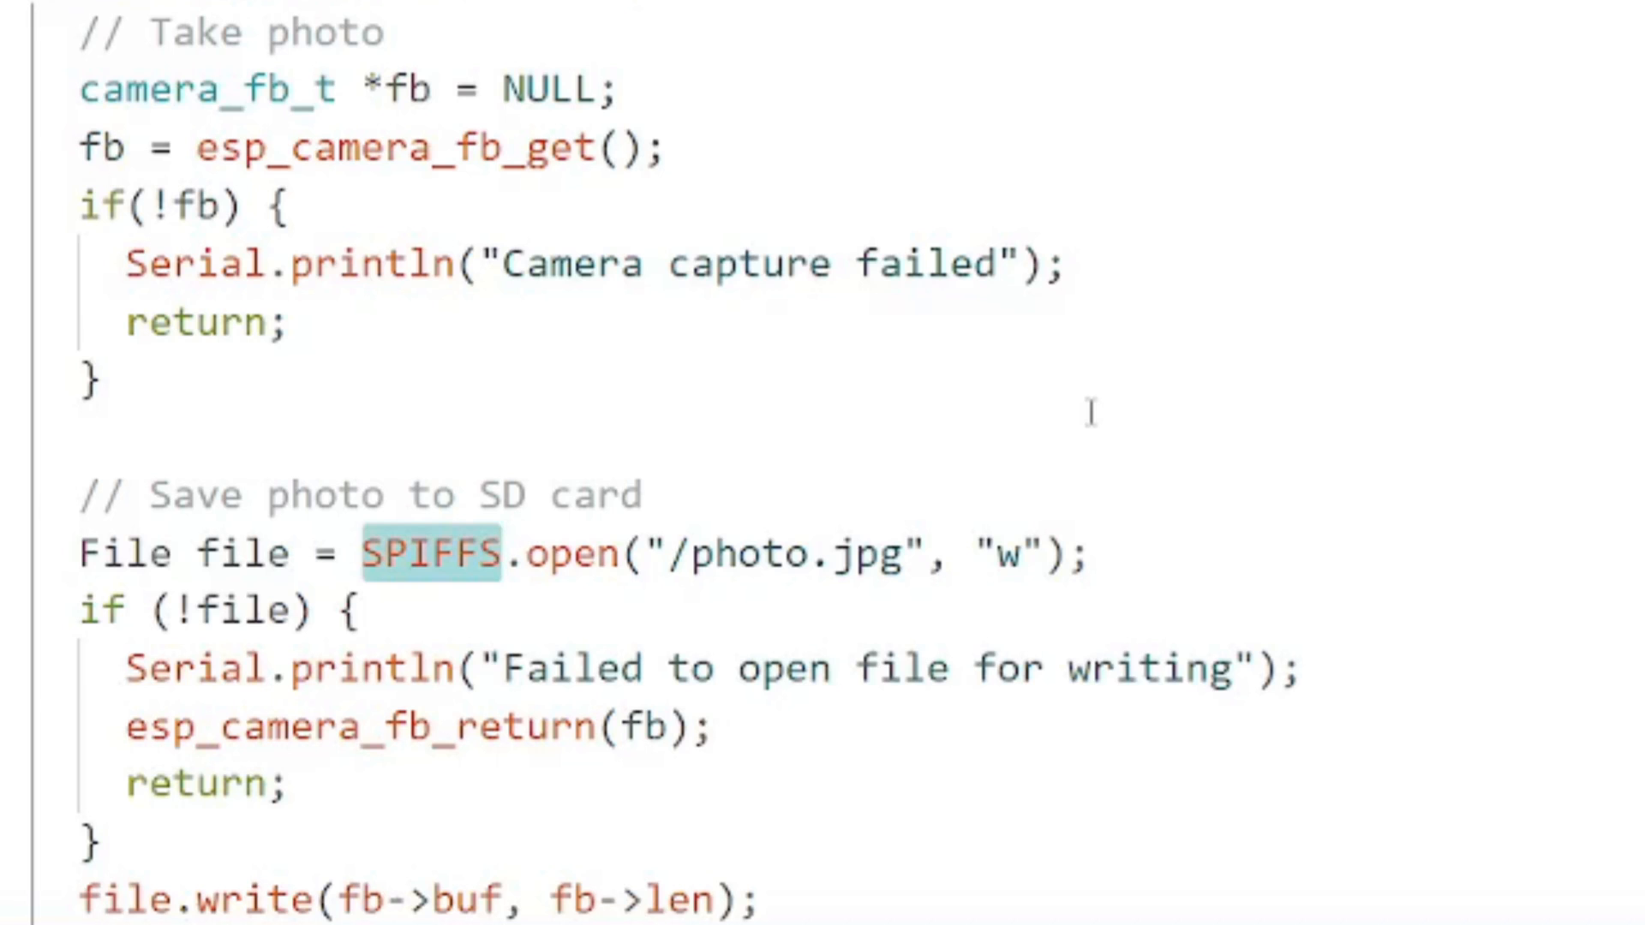
pyautogui.moveTo(942, 642)
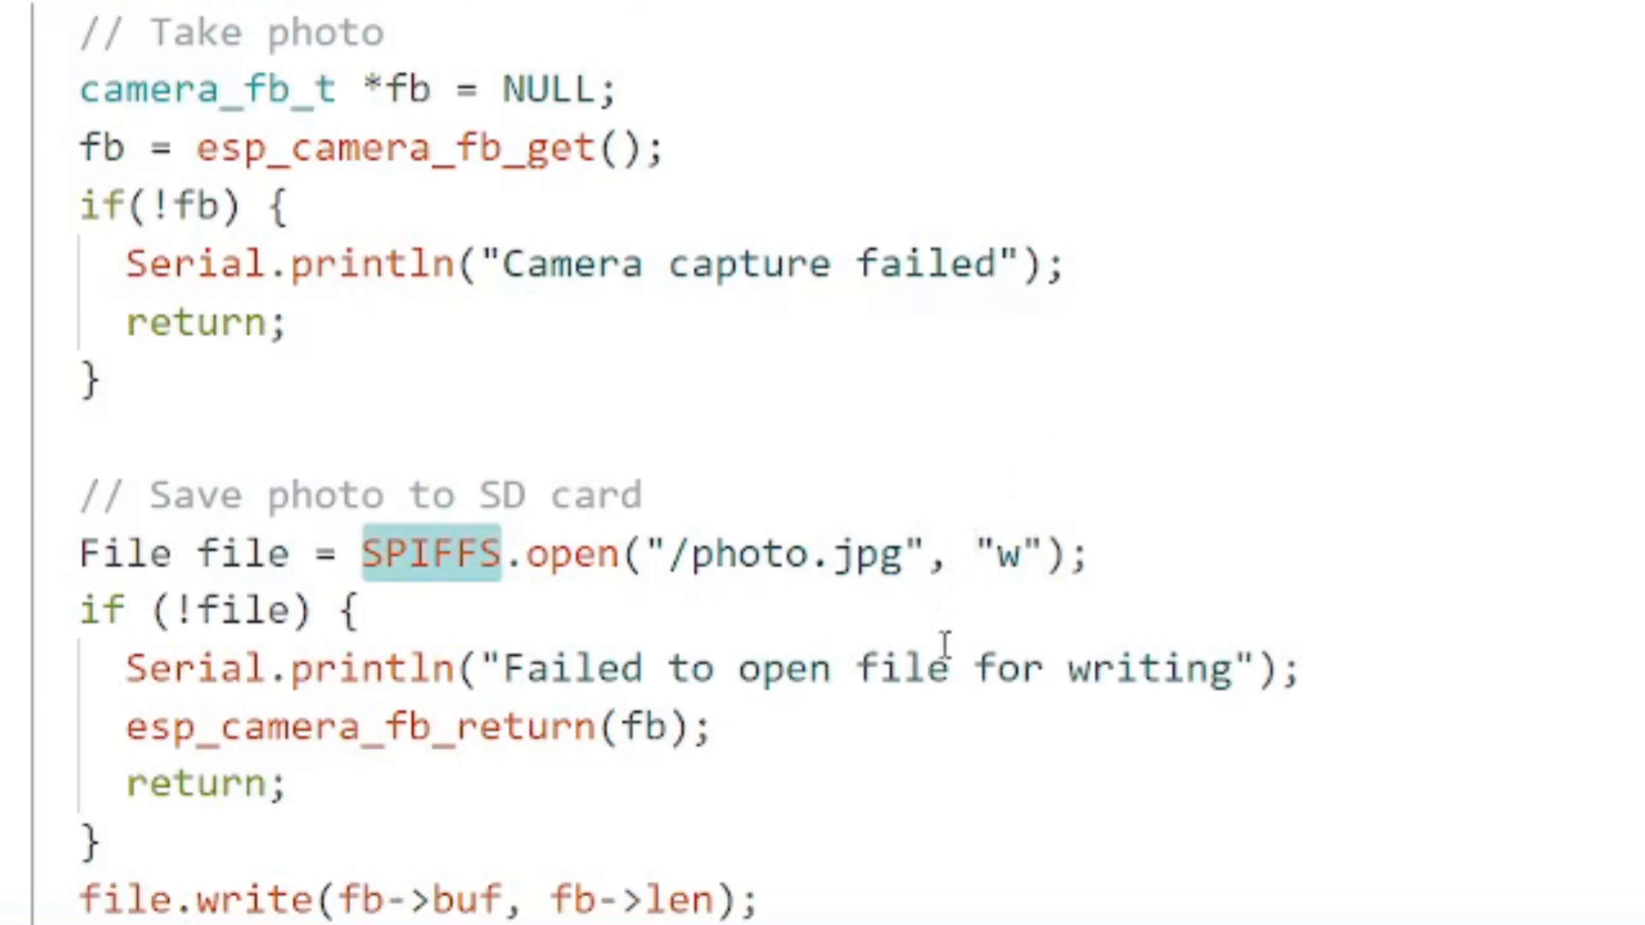
pyautogui.moveTo(701, 553)
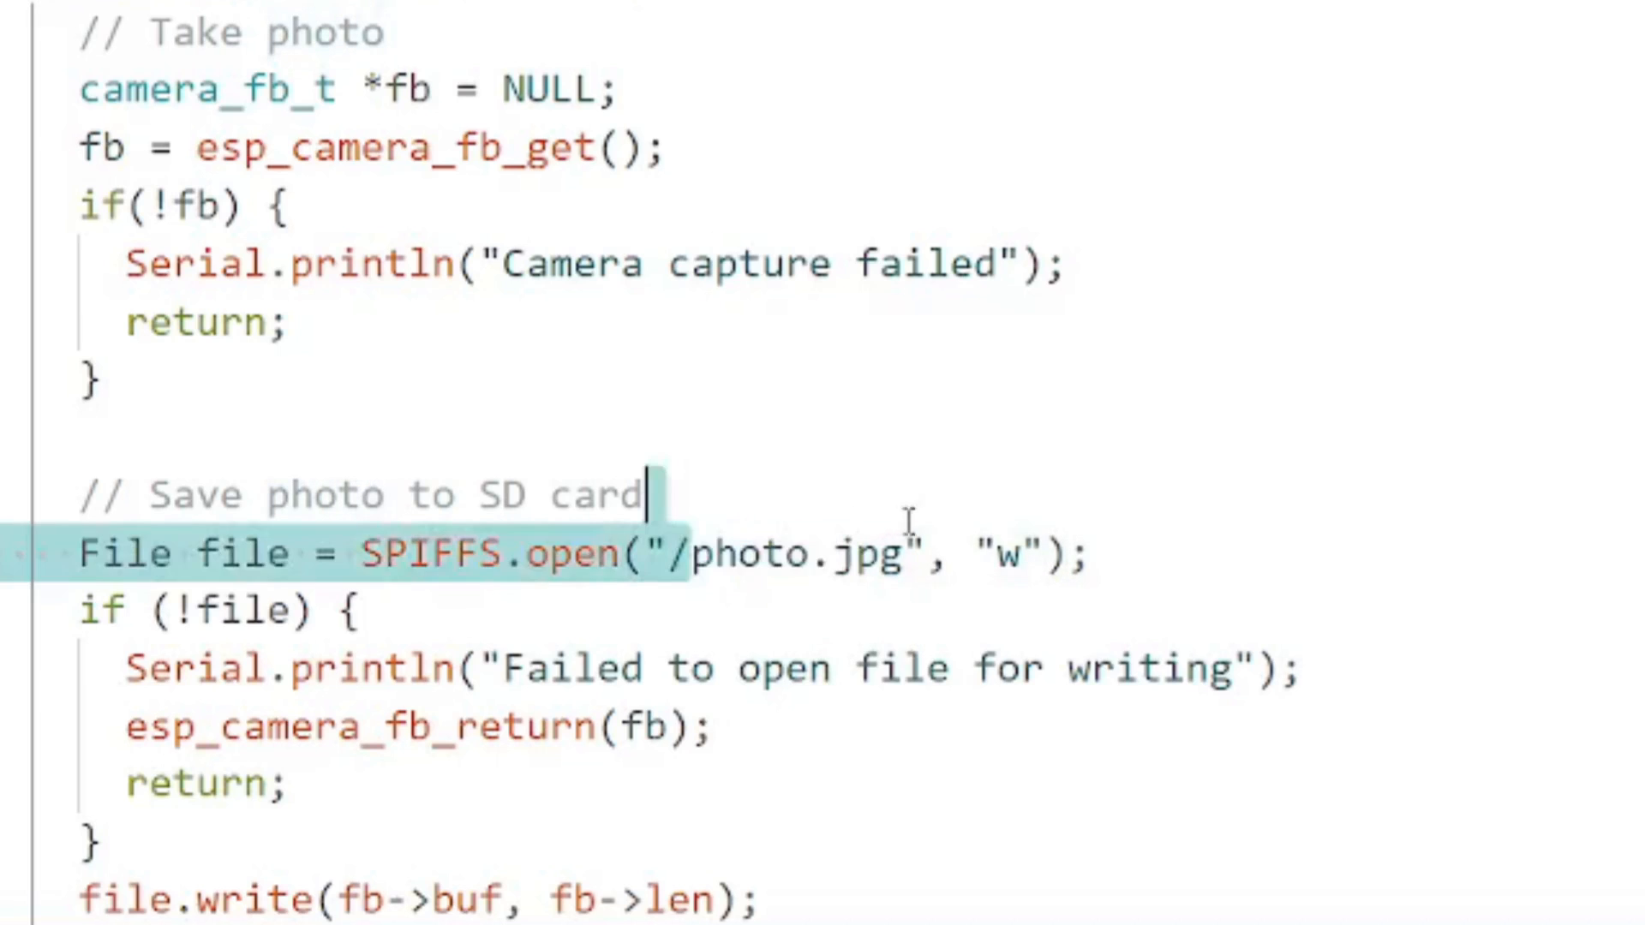
pyautogui.doubleClick(798, 554)
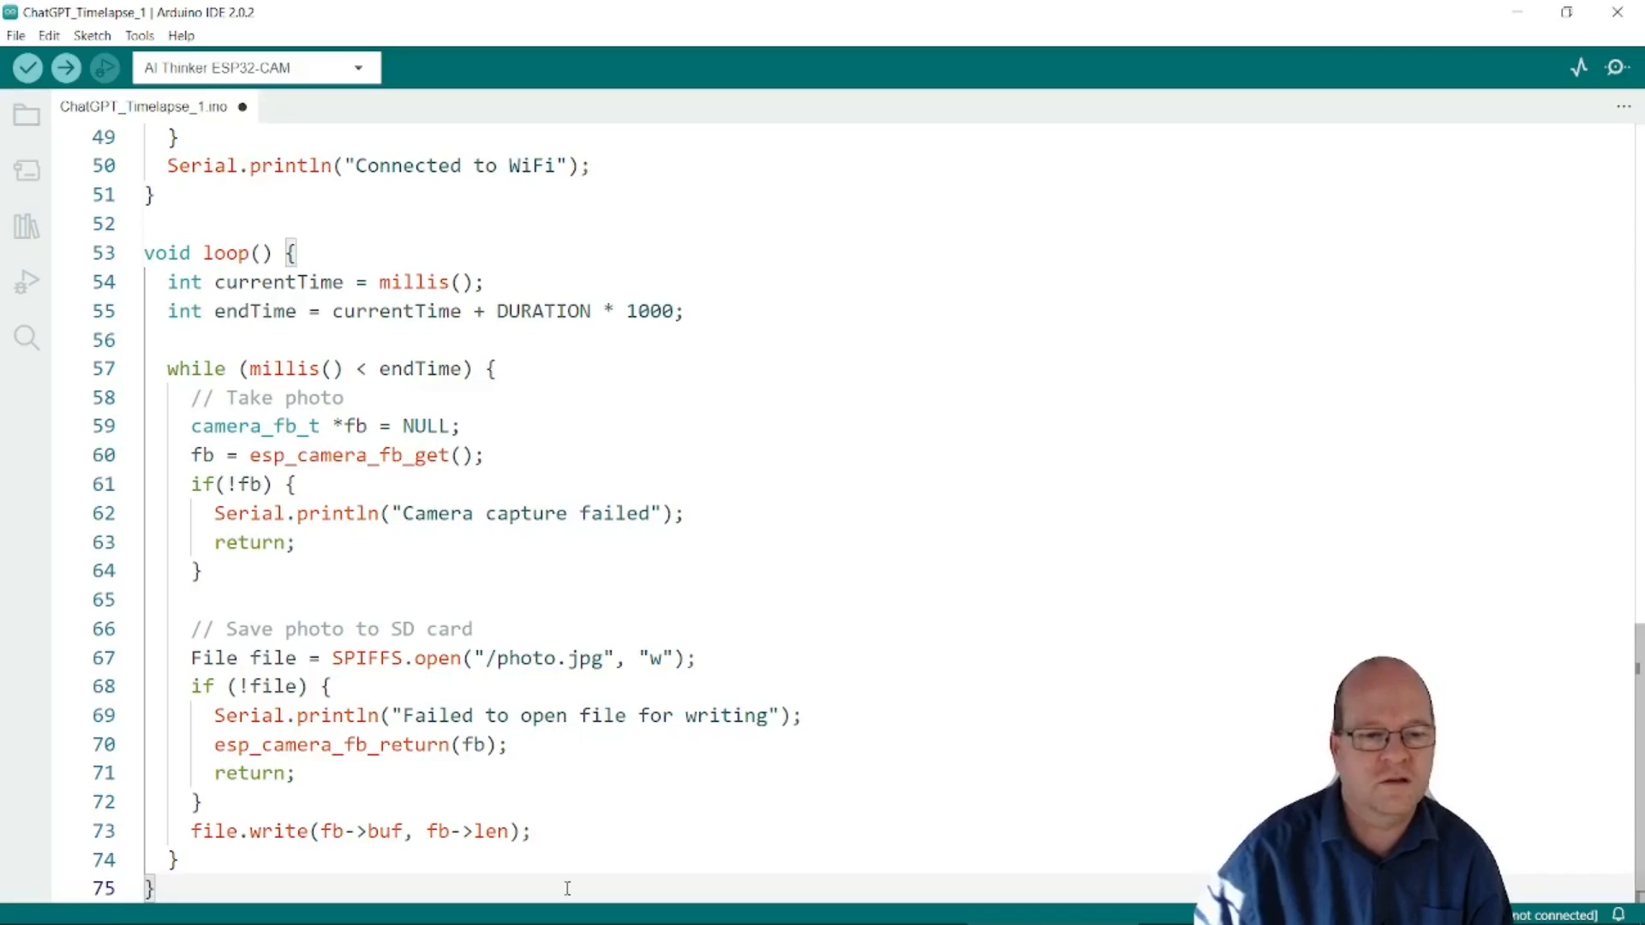
pyautogui.click(27, 67)
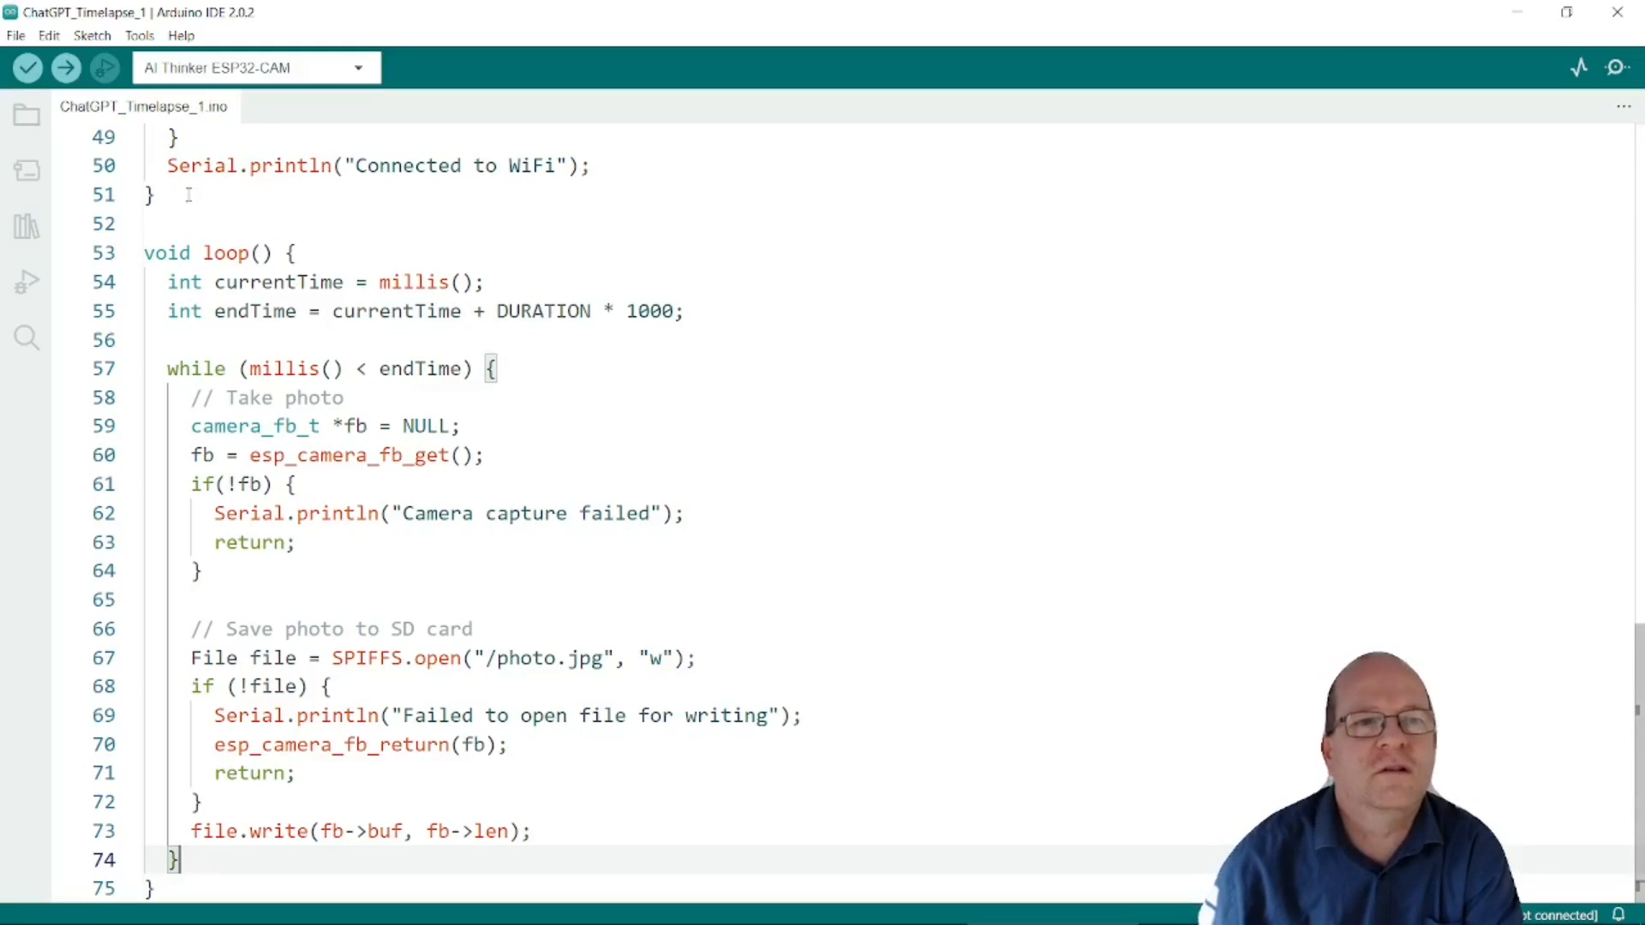
pyautogui.click(92, 34)
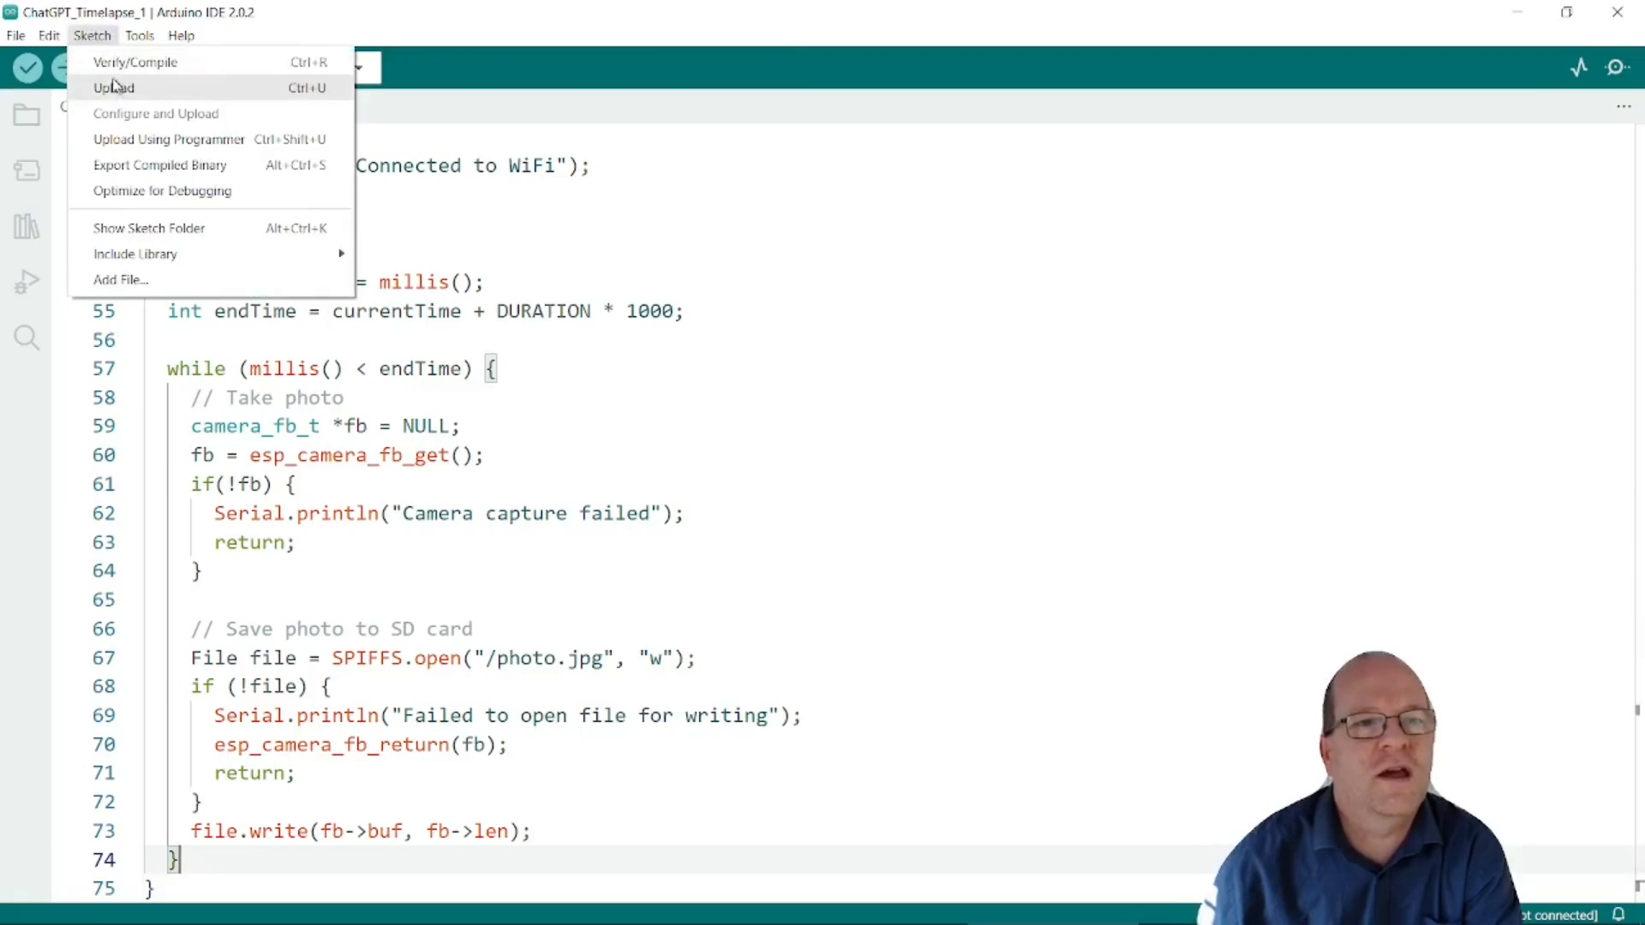
# - Verify/Compile the first sketch and review red errors such as 'Y2_GPIO_NUM' was not declared
pyautogui.click(136, 61)
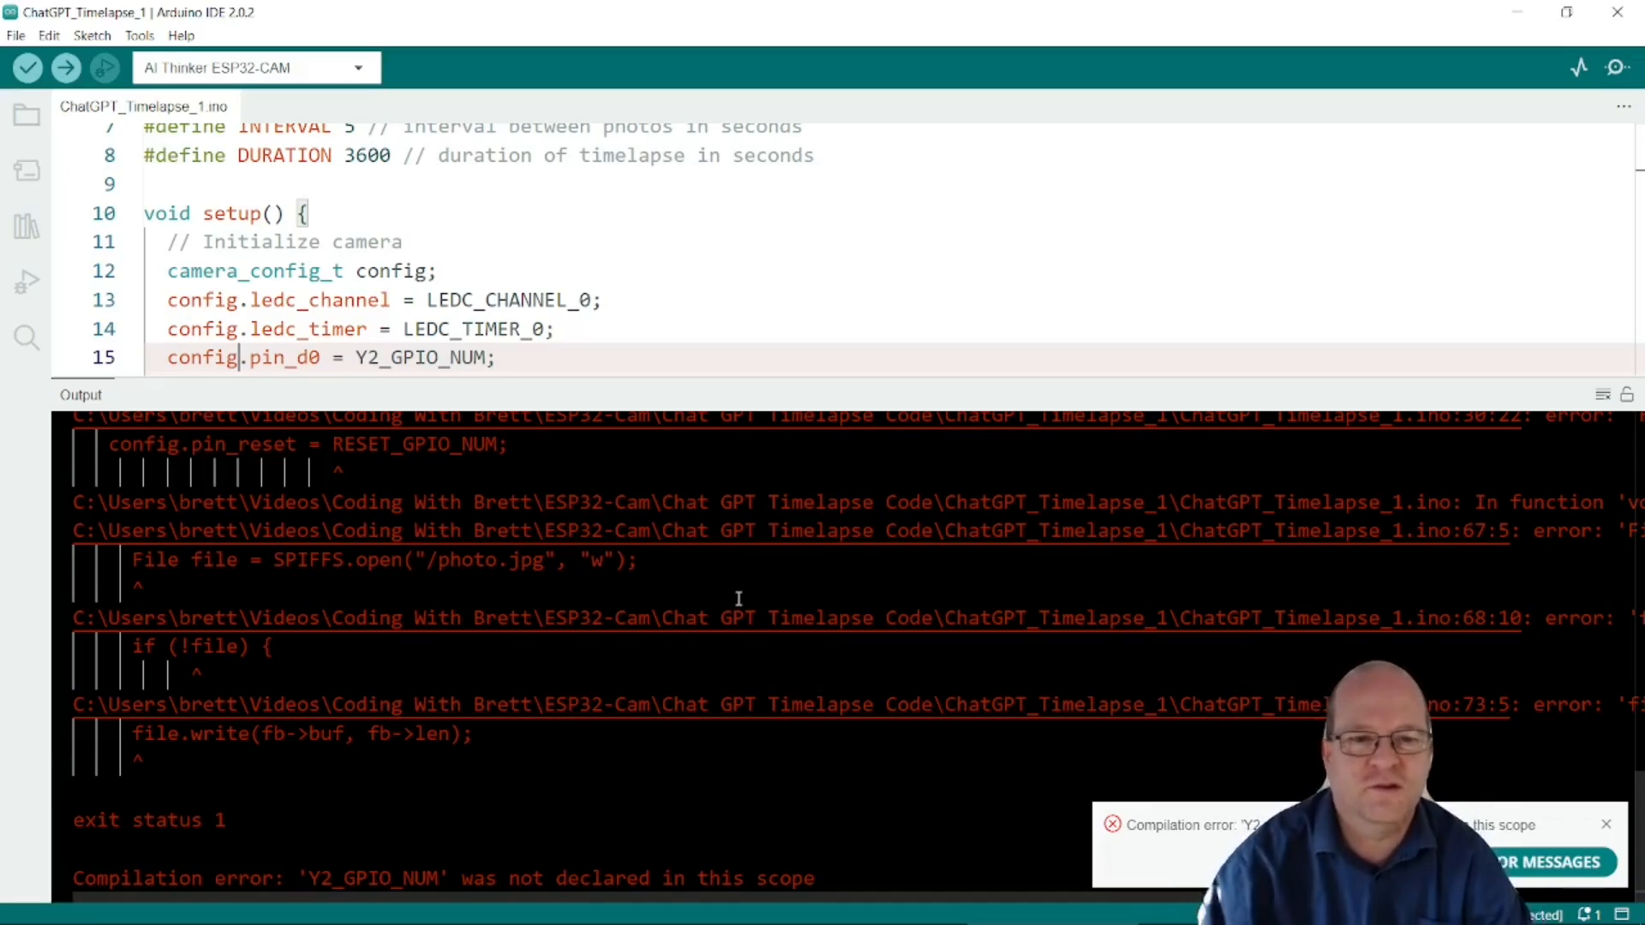
pyautogui.moveTo(592, 658)
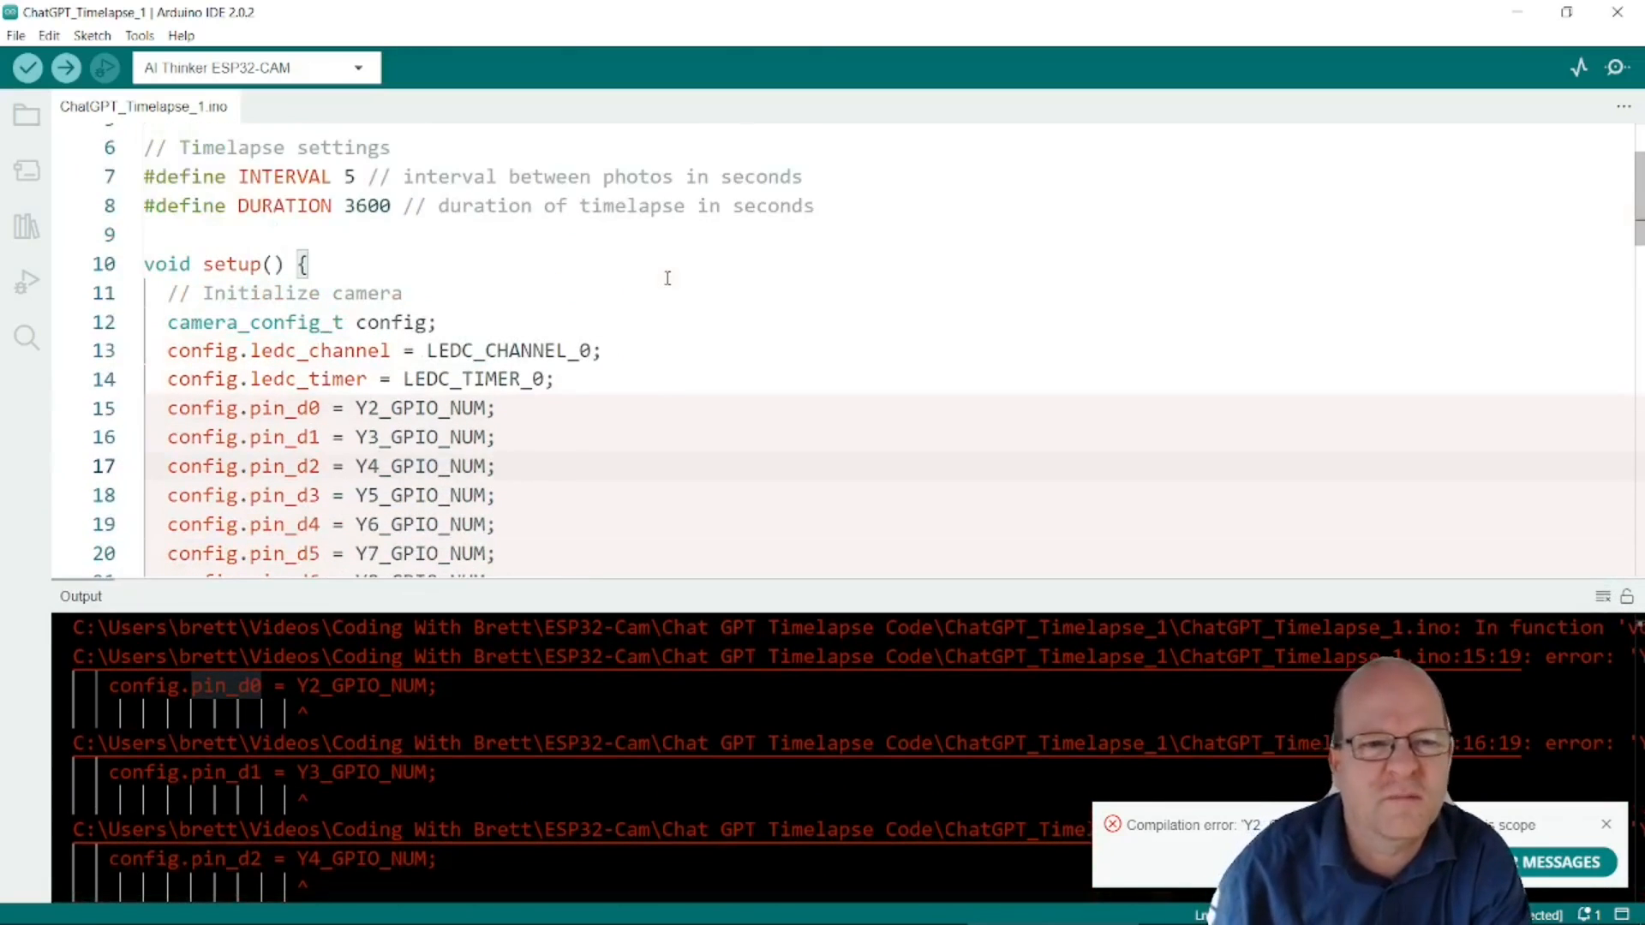
pyautogui.scroll(-3)
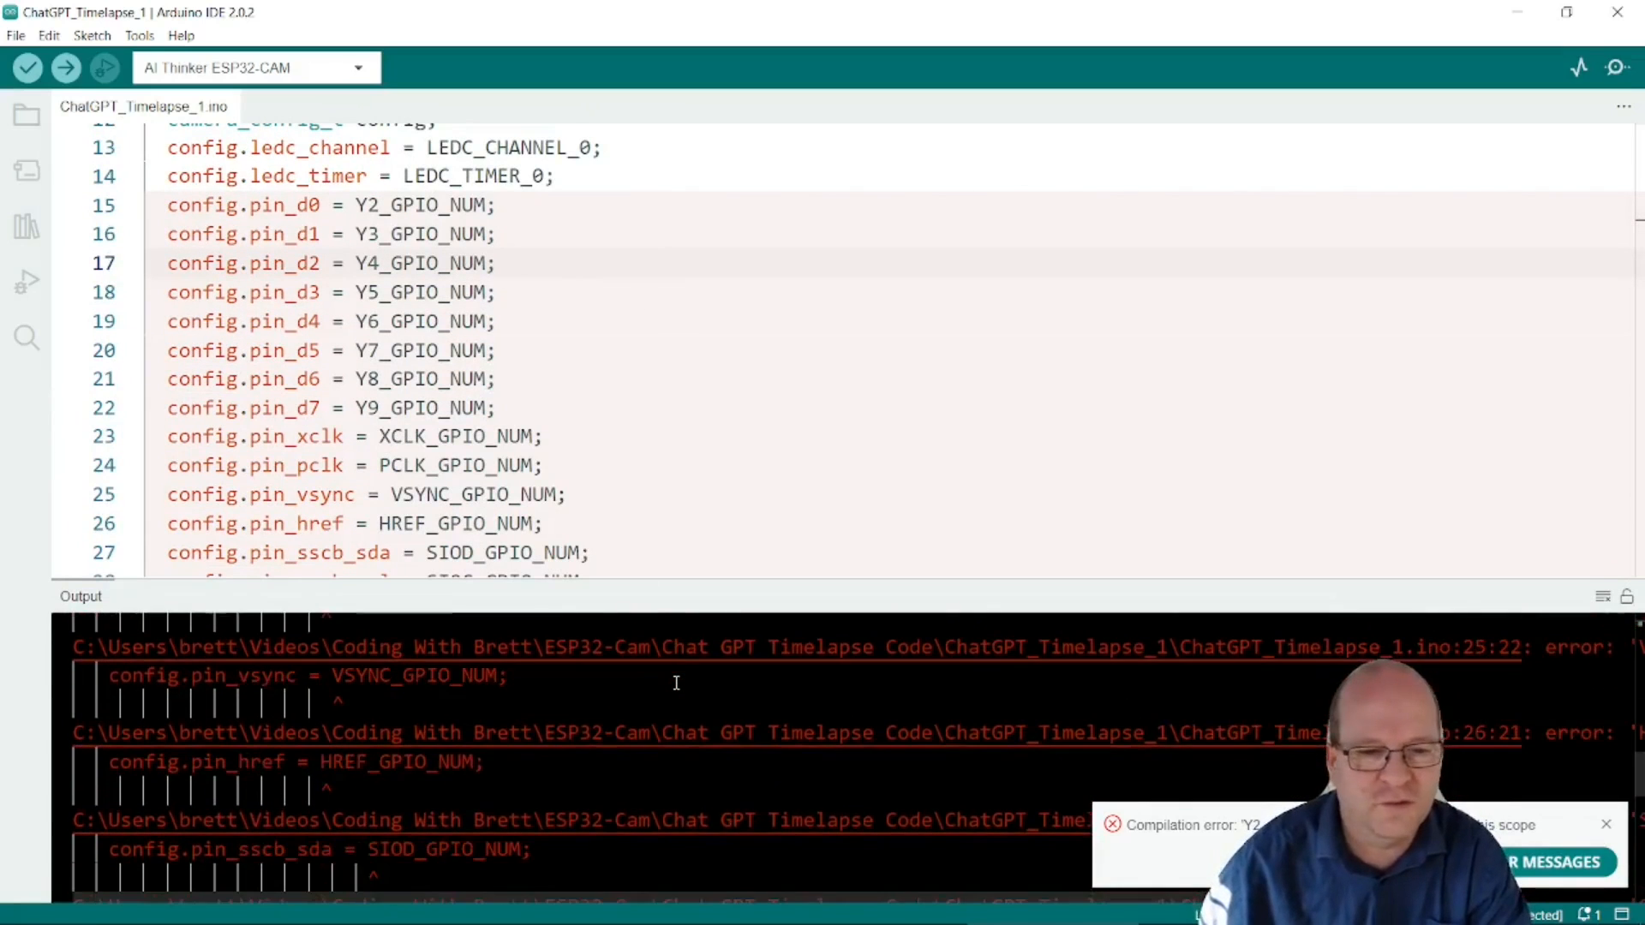
pyautogui.scroll(-3)
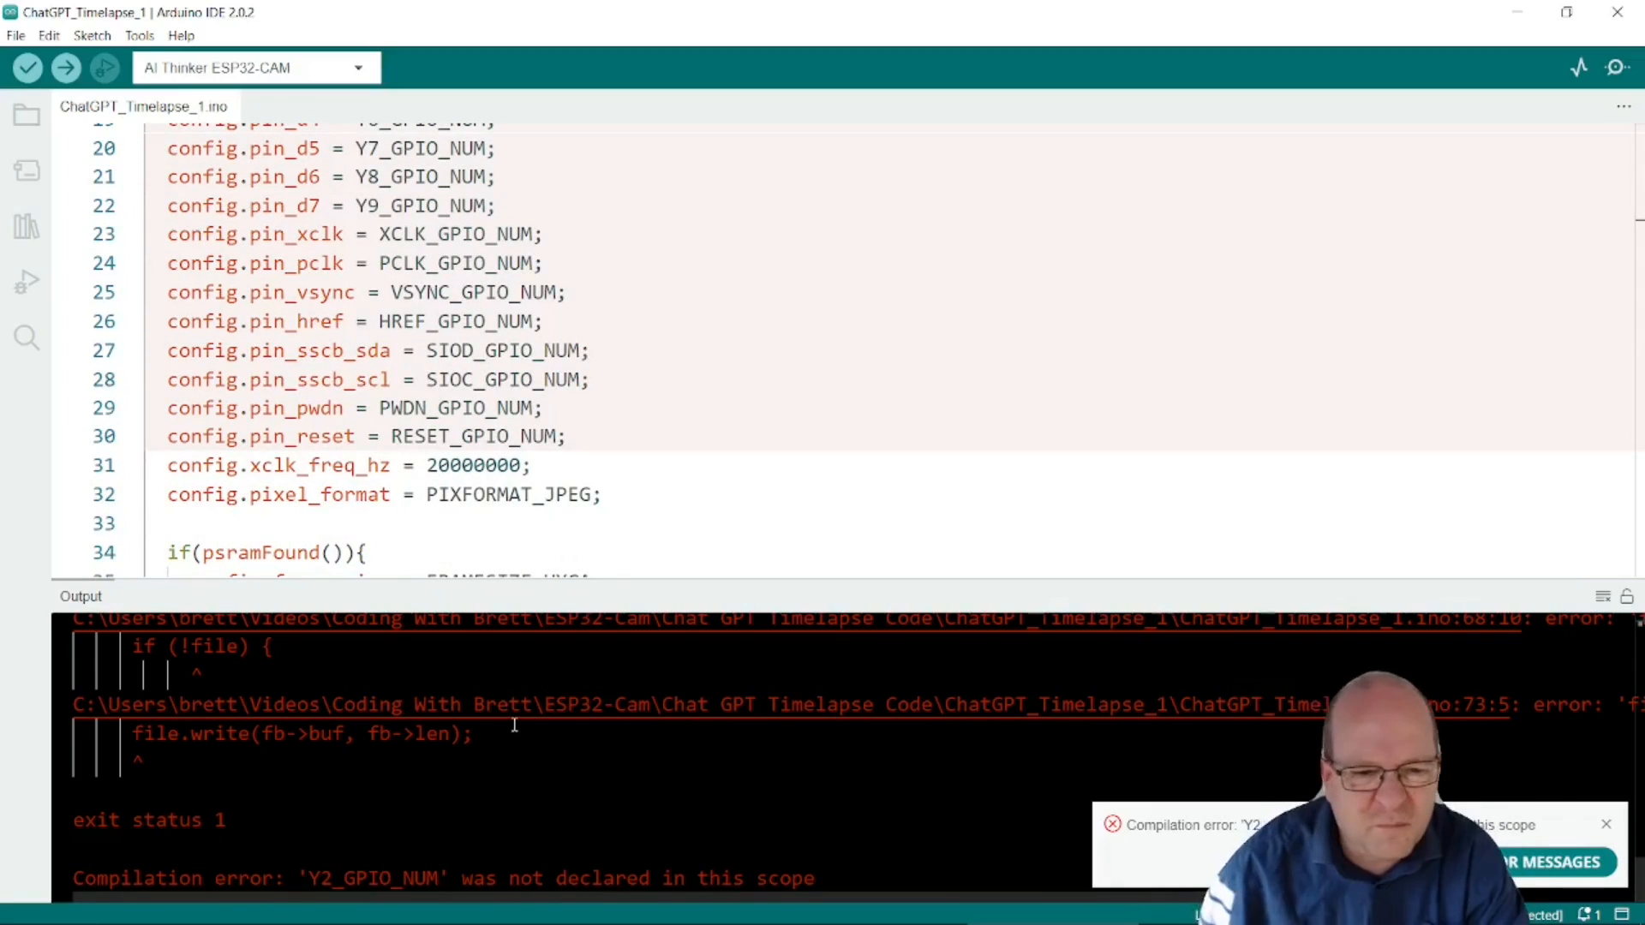
pyautogui.scroll(-3)
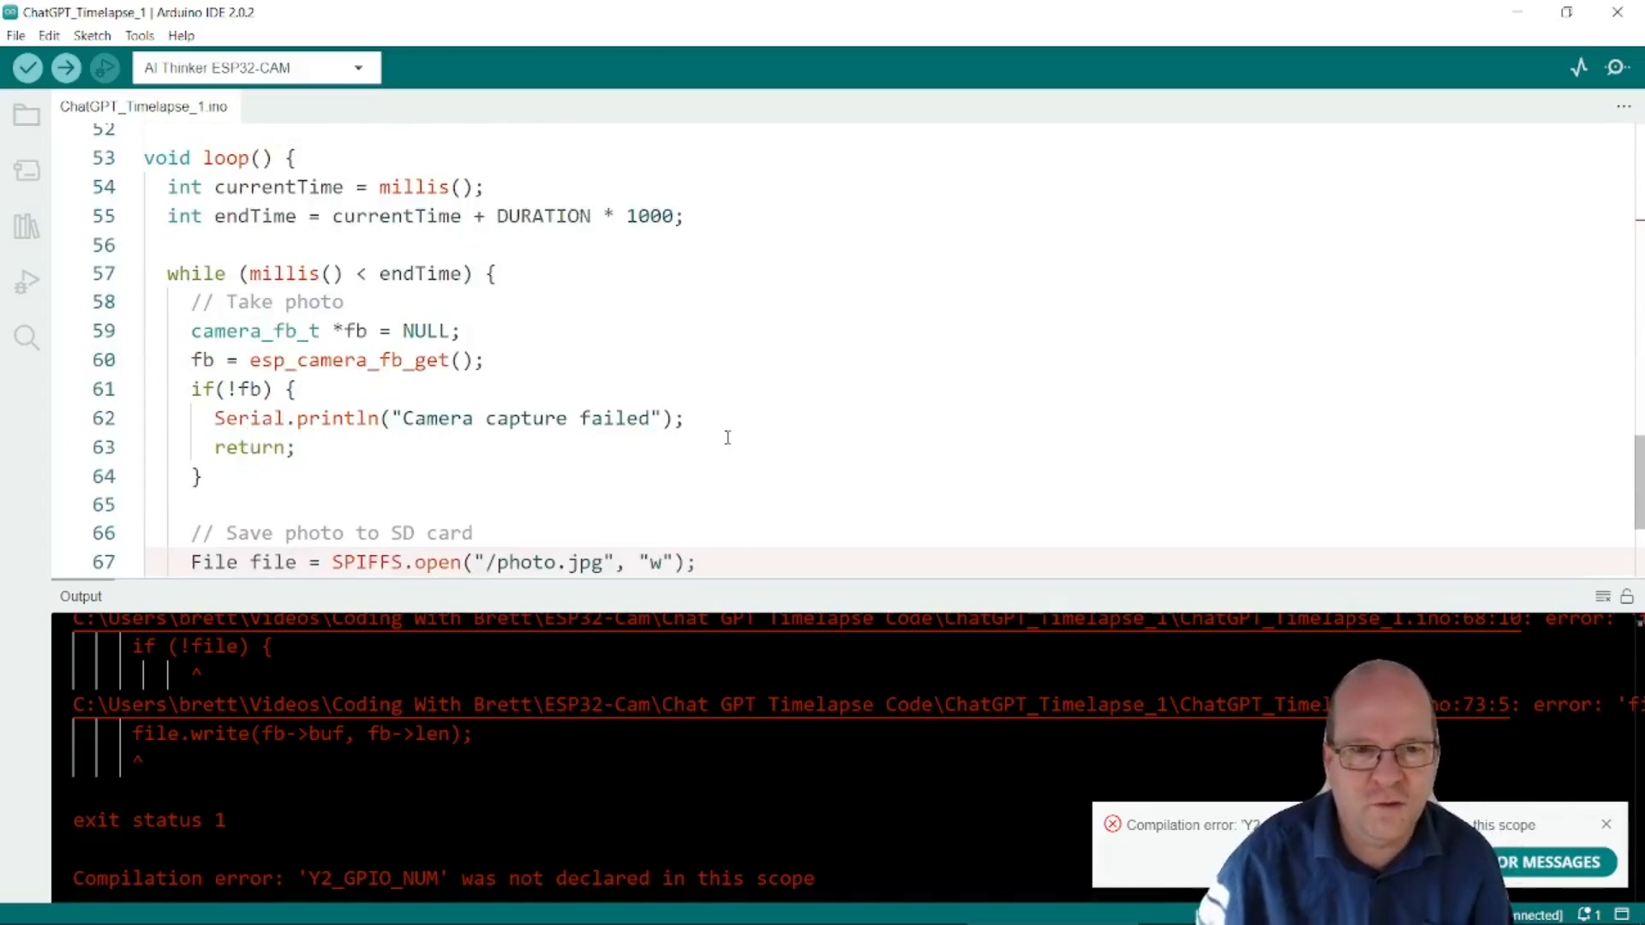
pyautogui.scroll(-3)
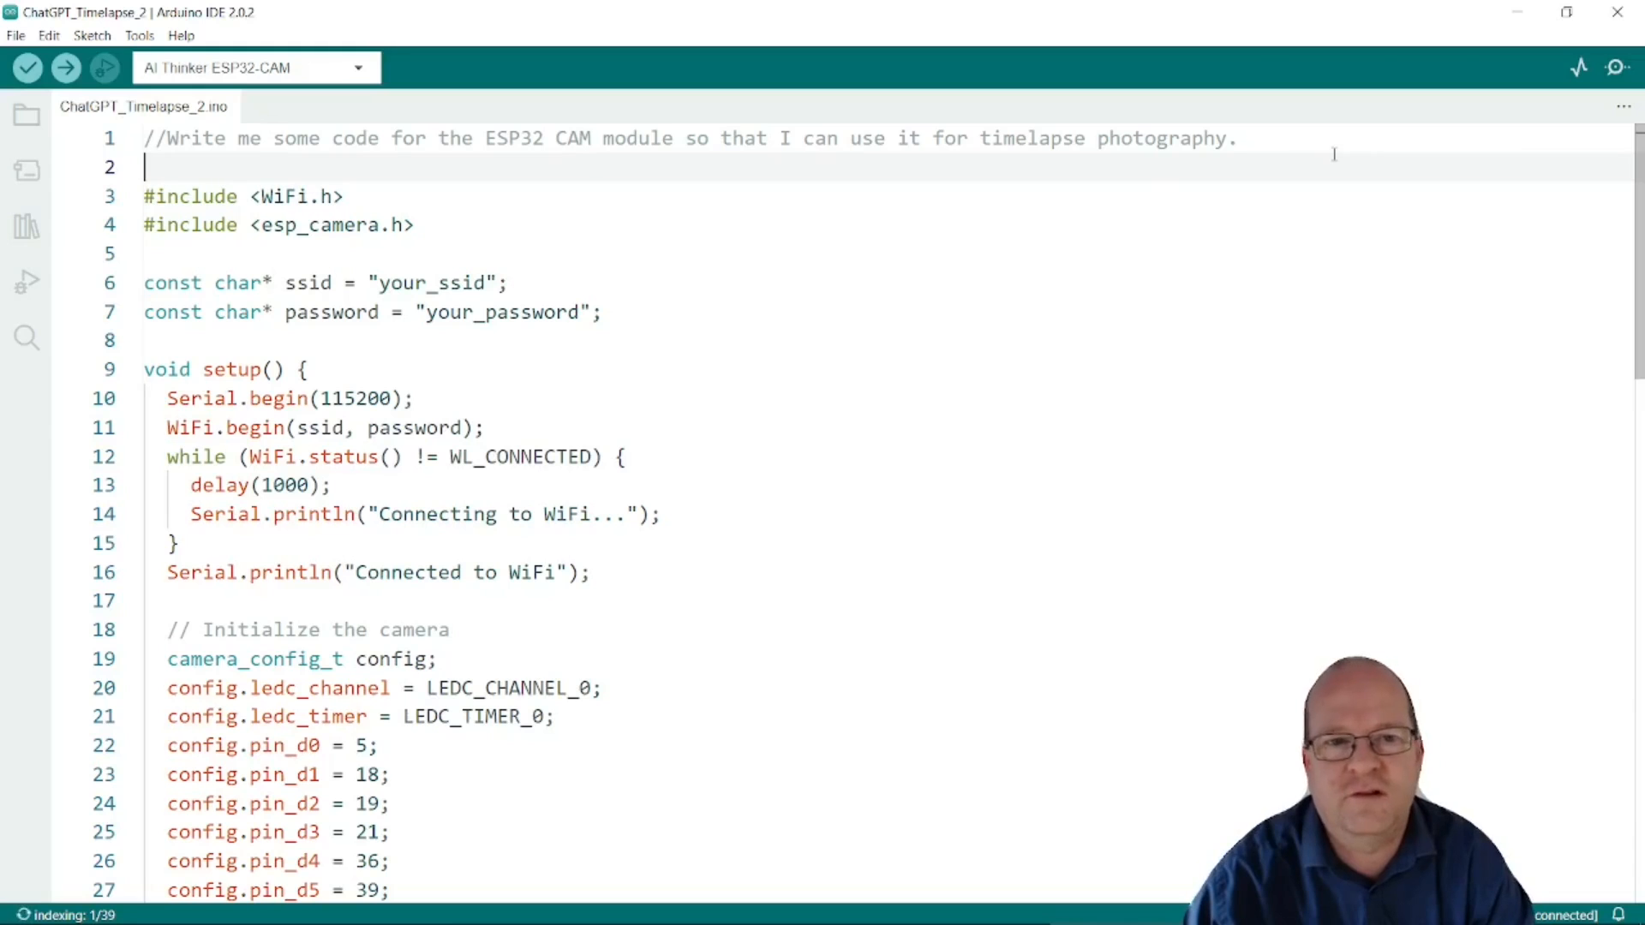
# - Select a span of code in ChatGPT_Timelapse_2 while reviewing its camera pin assignments
pyautogui.moveTo(144, 282); pyautogui.dragTo(602, 312)
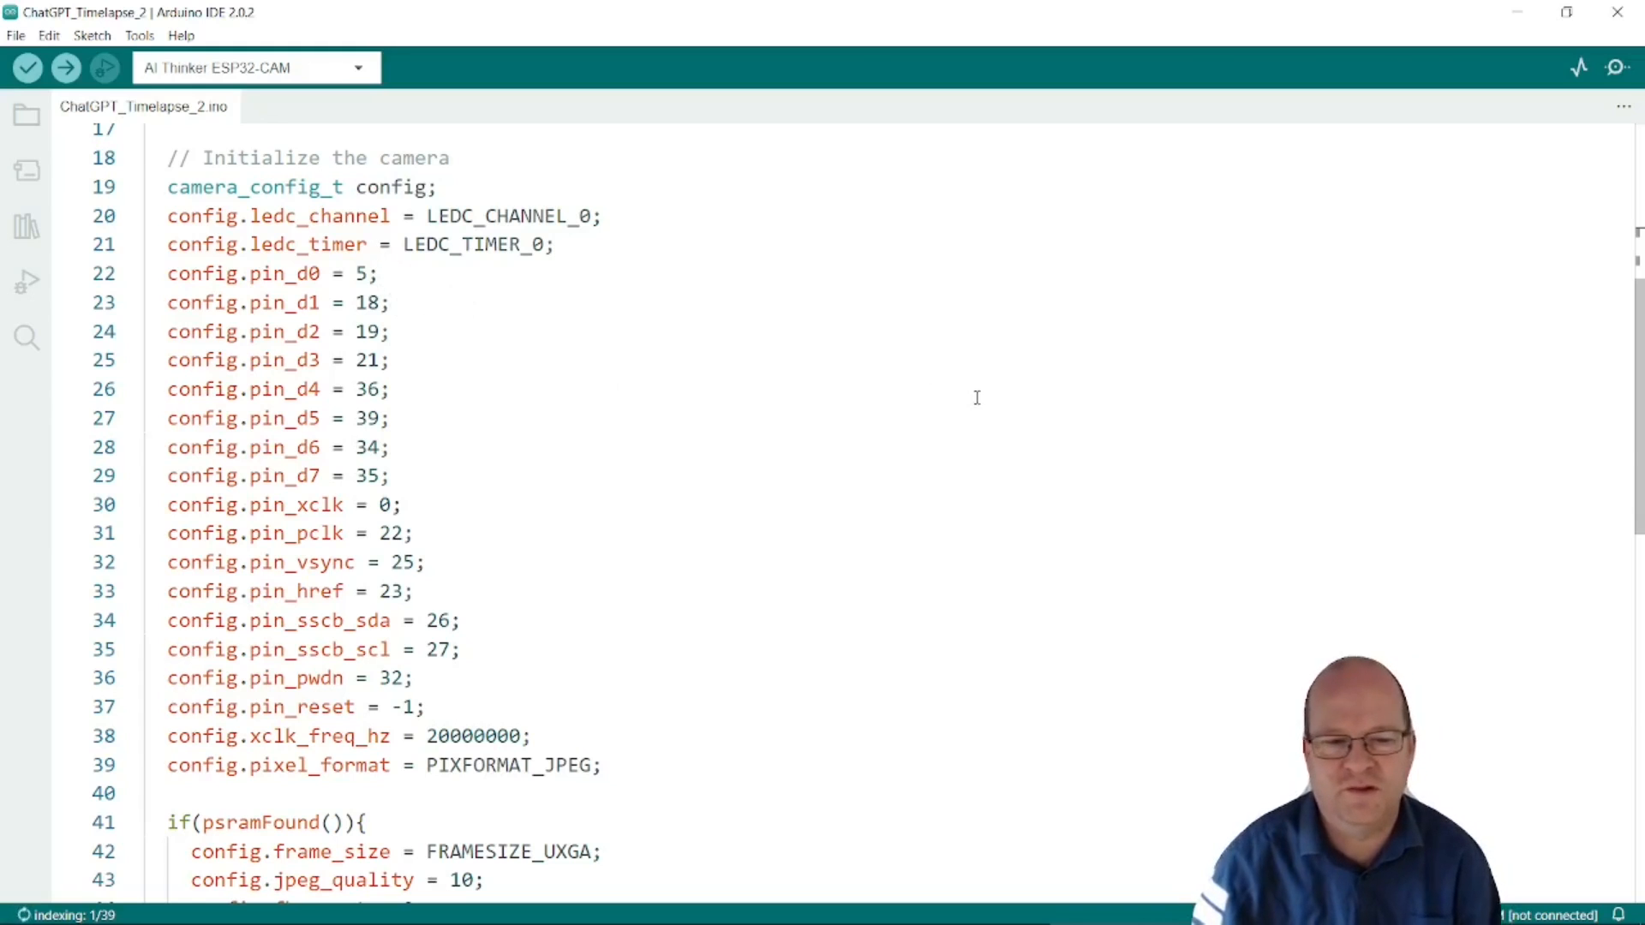
pyautogui.scroll(-3)
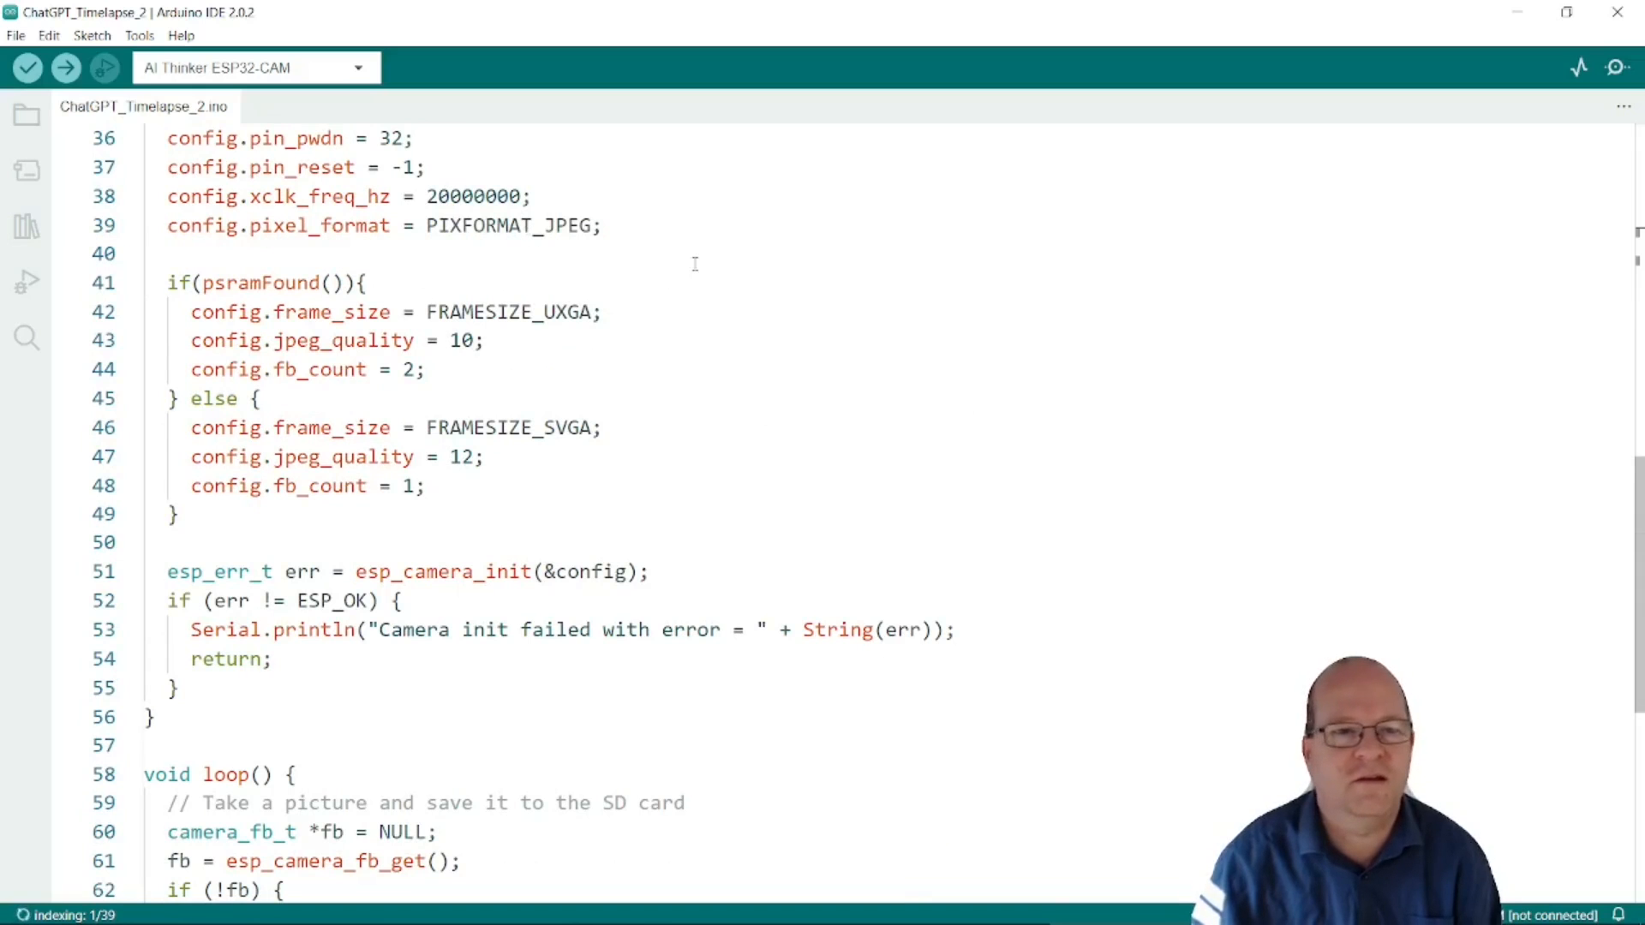
pyautogui.moveTo(645, 339)
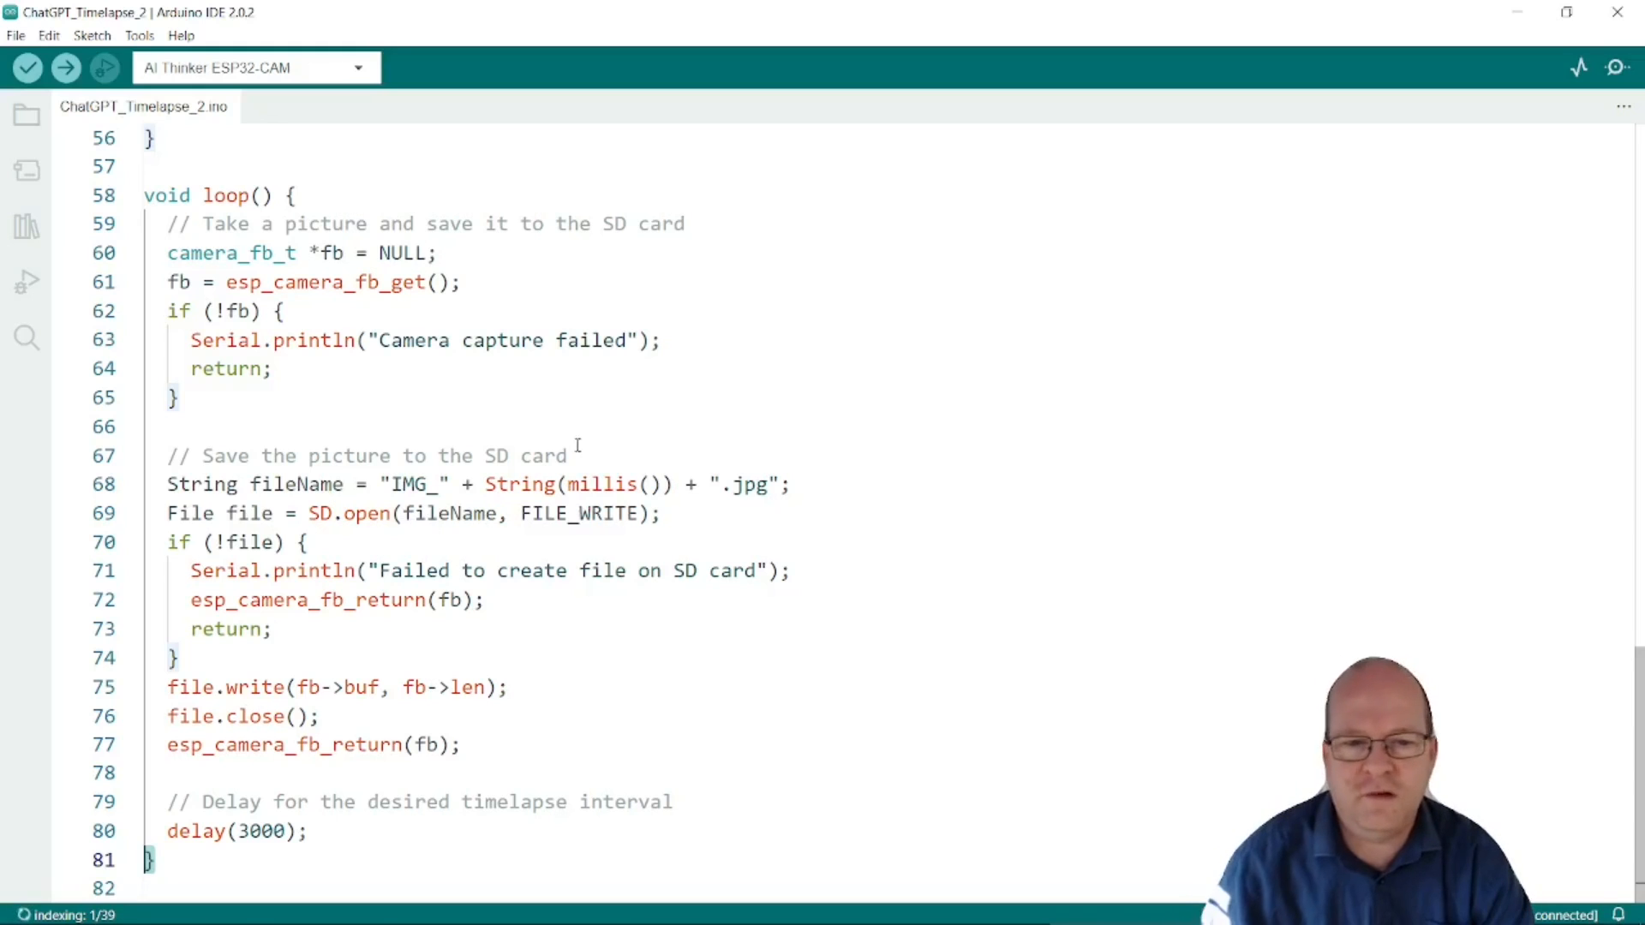
pyautogui.moveTo(602, 483)
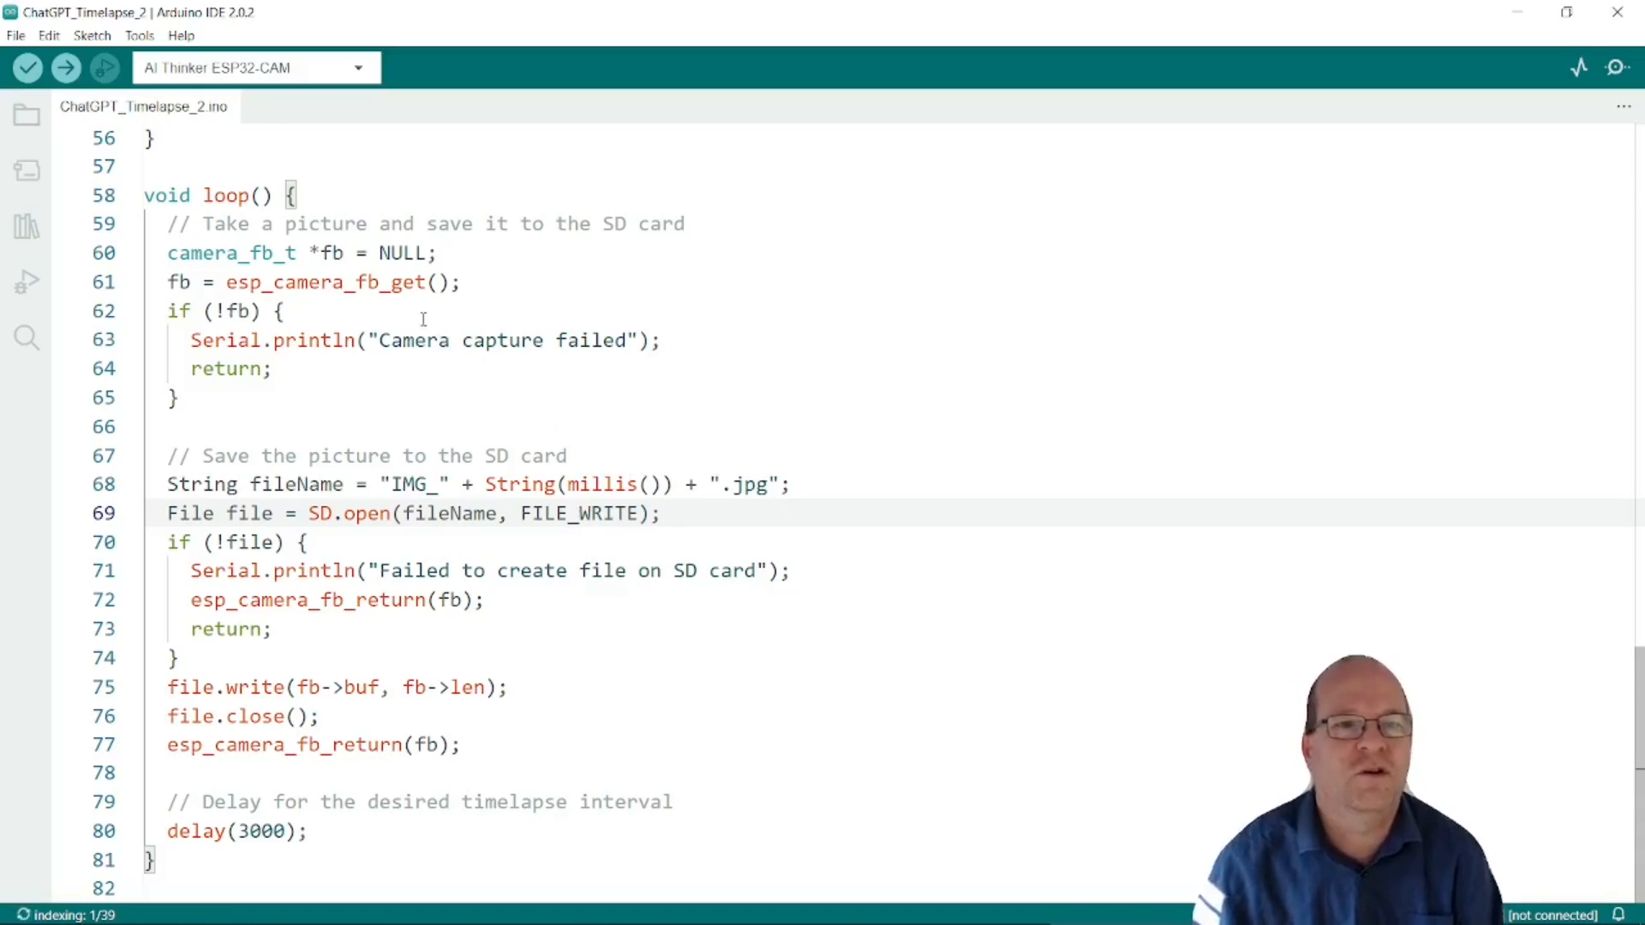
# - Verify ChatGPT_Timelapse_2 and inspect the errors flagged on its File and SD.open lines
pyautogui.click(27, 67)
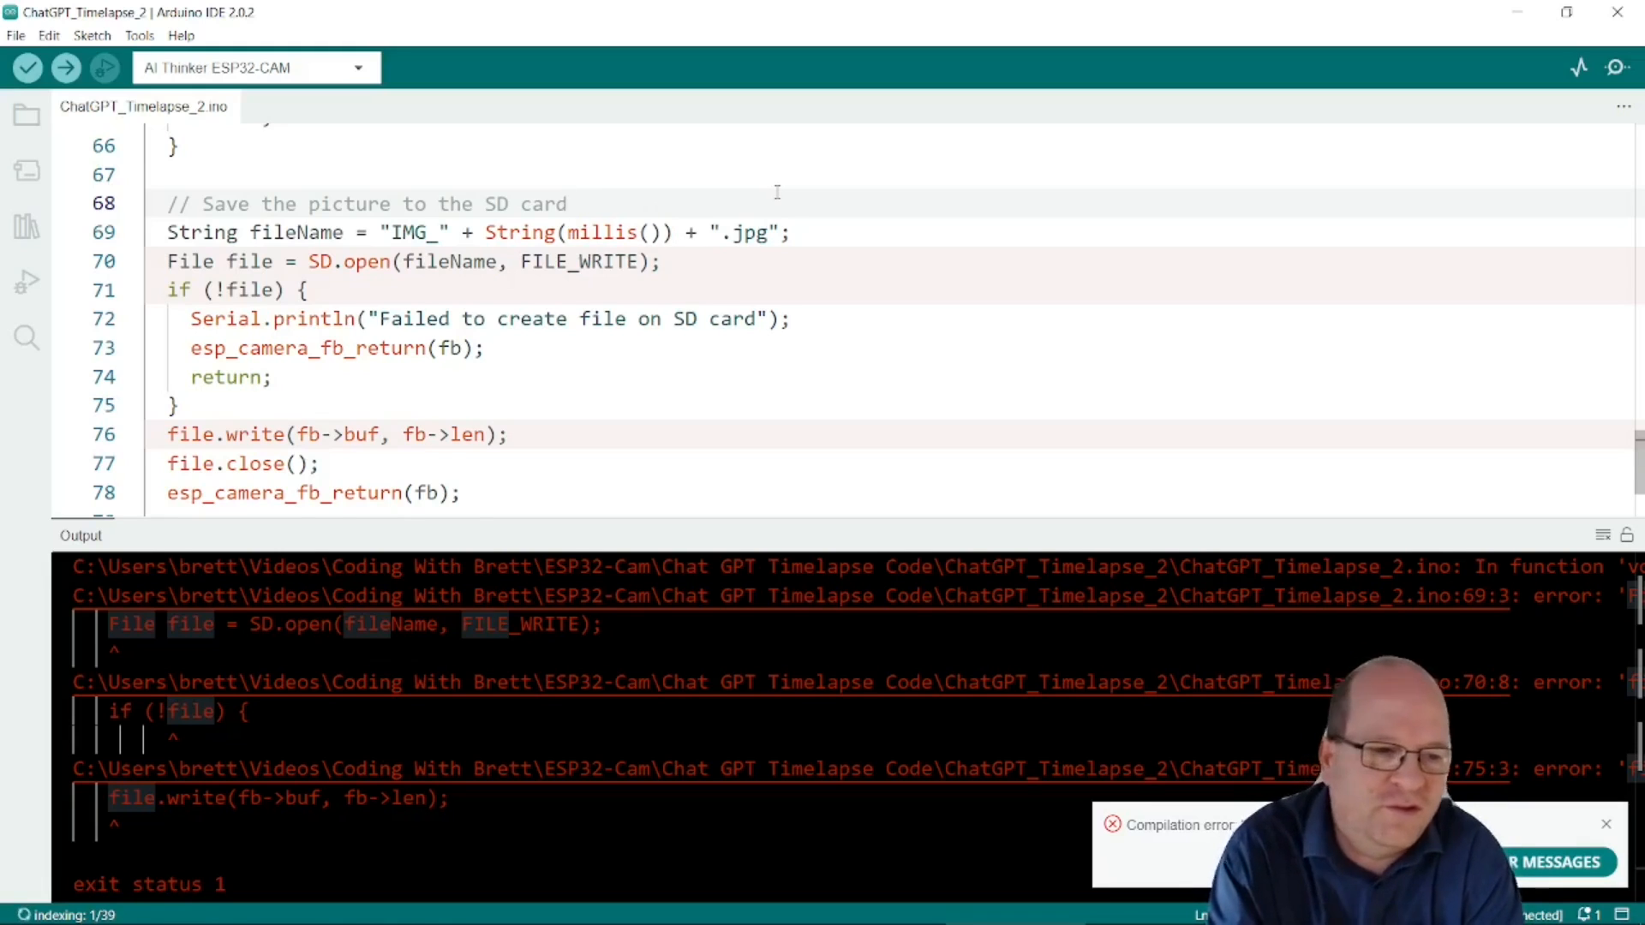
pyautogui.click(570, 204)
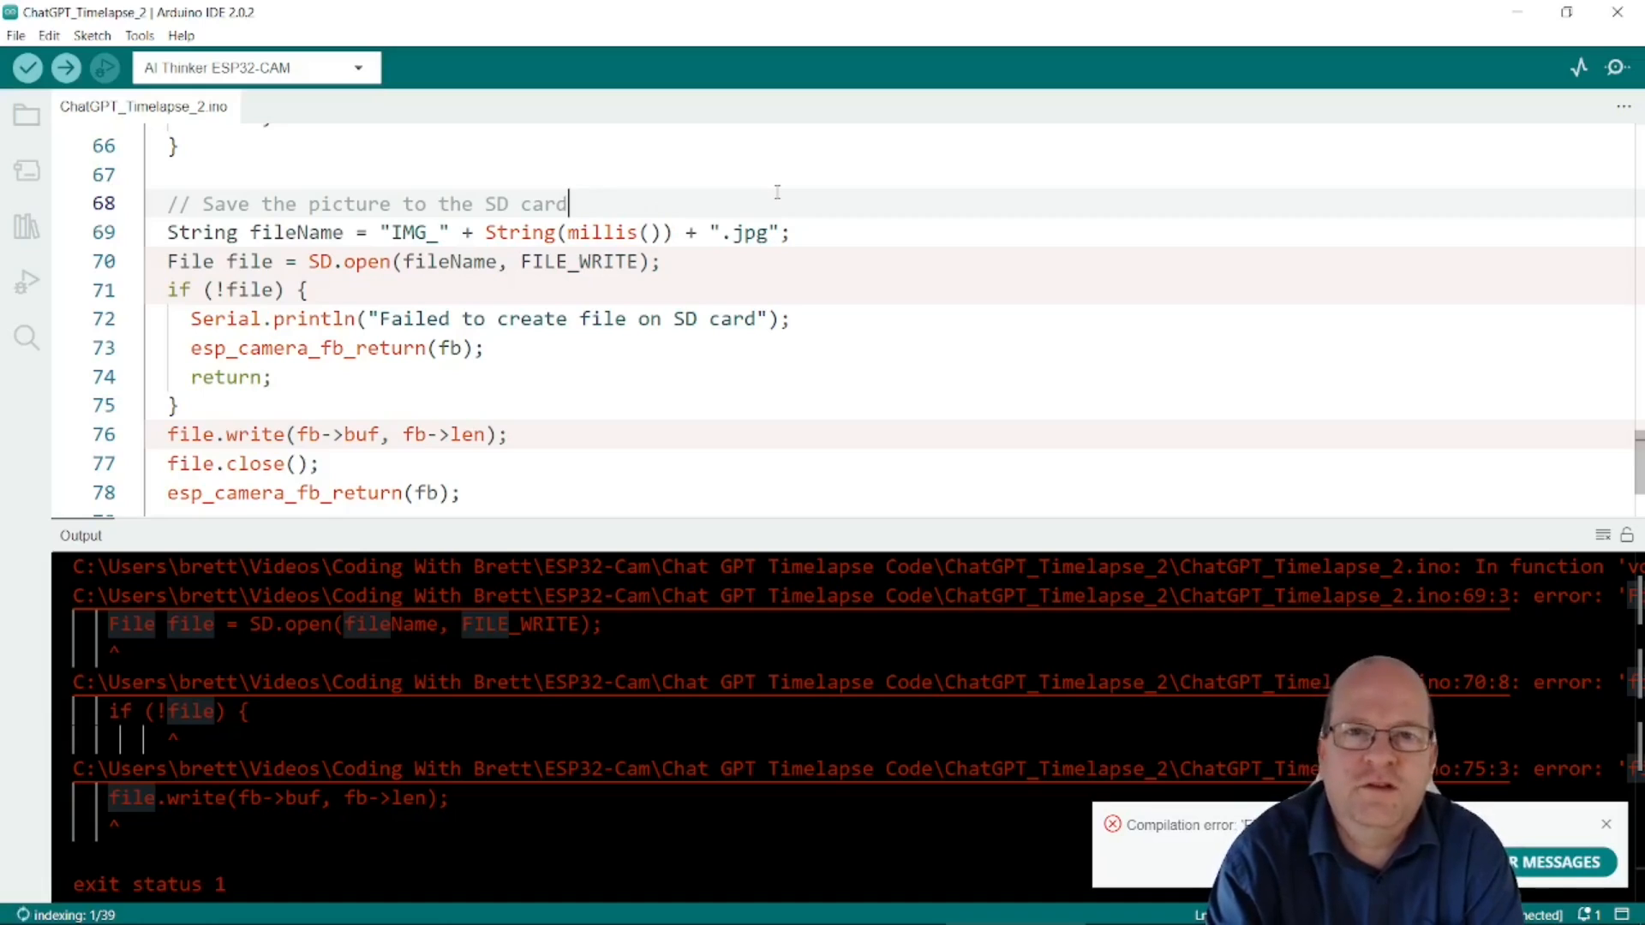